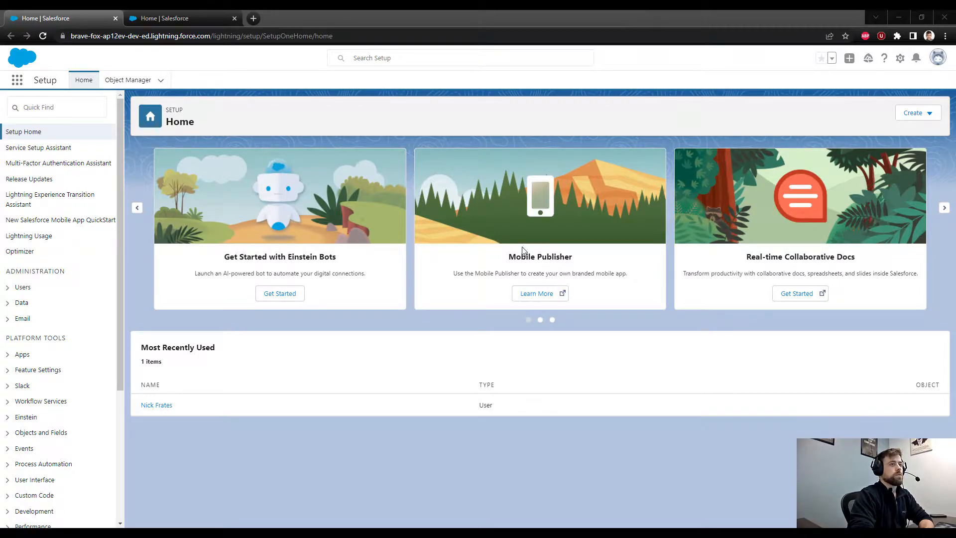
Search Setup Quick Find for 'flow' and go to the Flows list page
{"action": "left_click", "coordinate": [900, 58]}
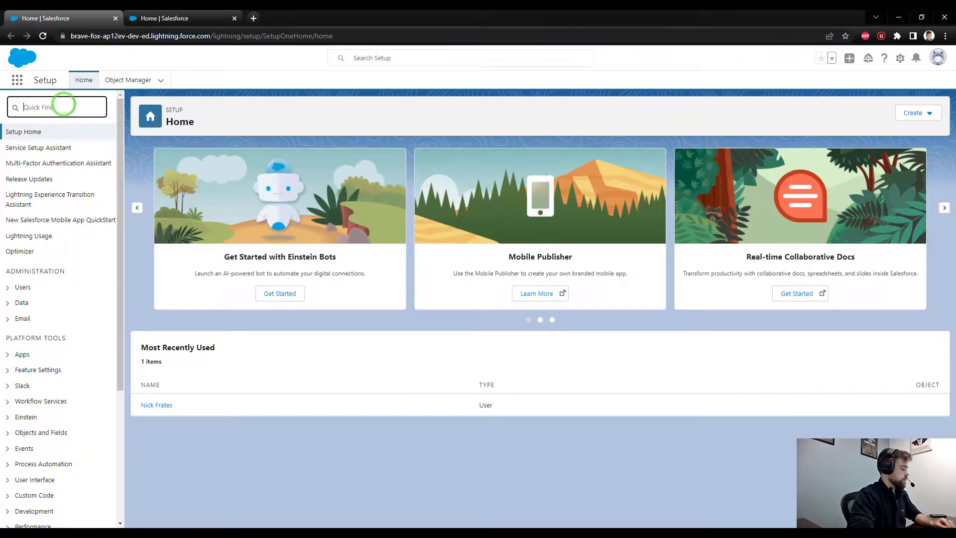
{"action": "type", "text": "flow"}
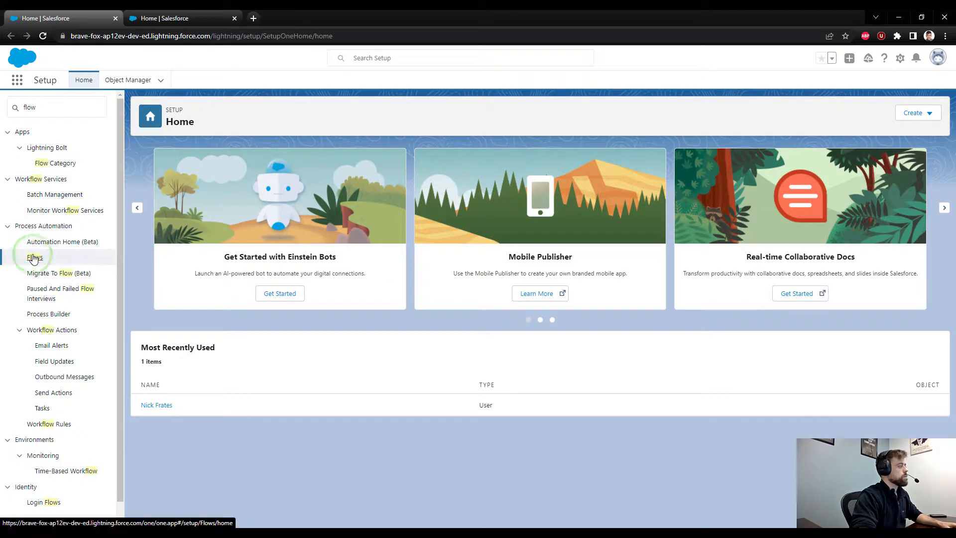
{"action": "left_click", "coordinate": [34, 257]}
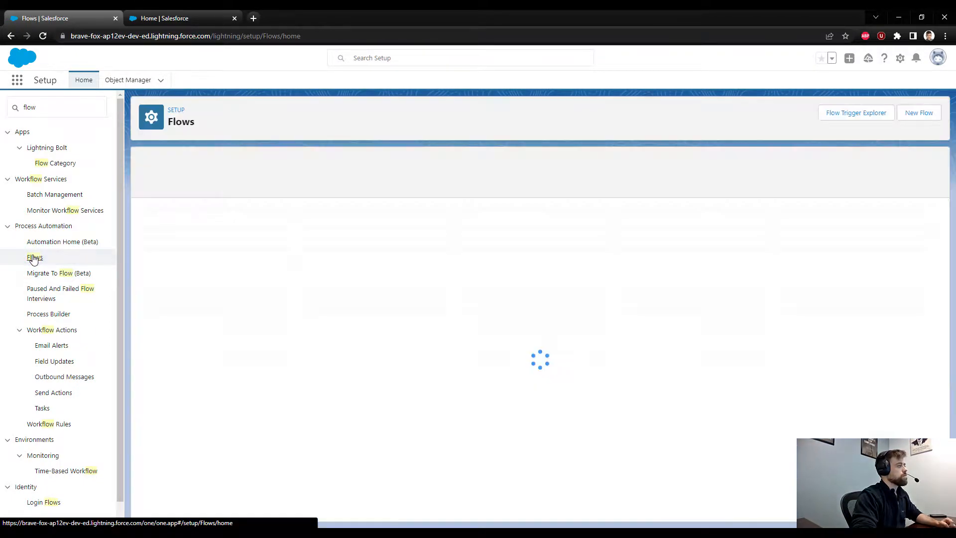
{"action": "left_click", "coordinate": [34, 257]}
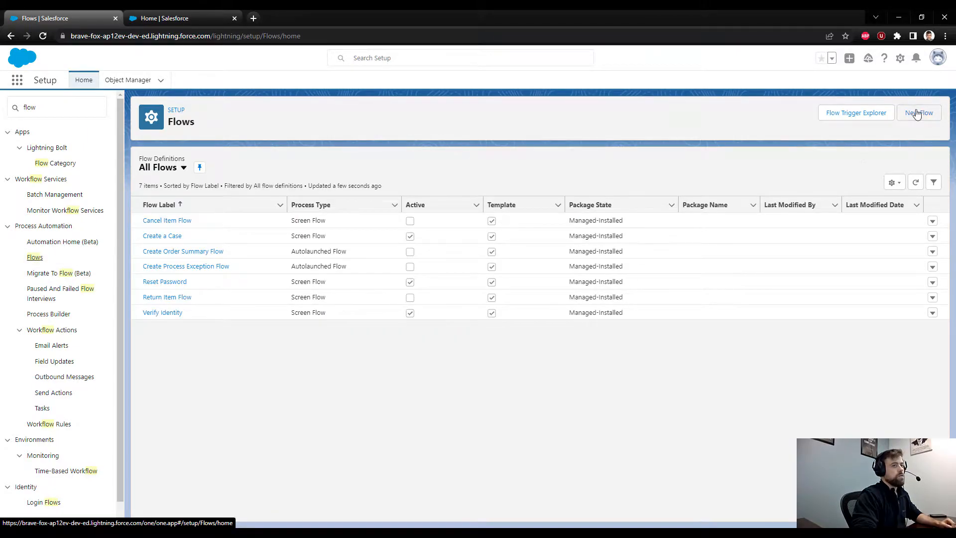
Create a new Record-Triggered Flow from the New Flow dialog
{"action": "left_click", "coordinate": [919, 113]}
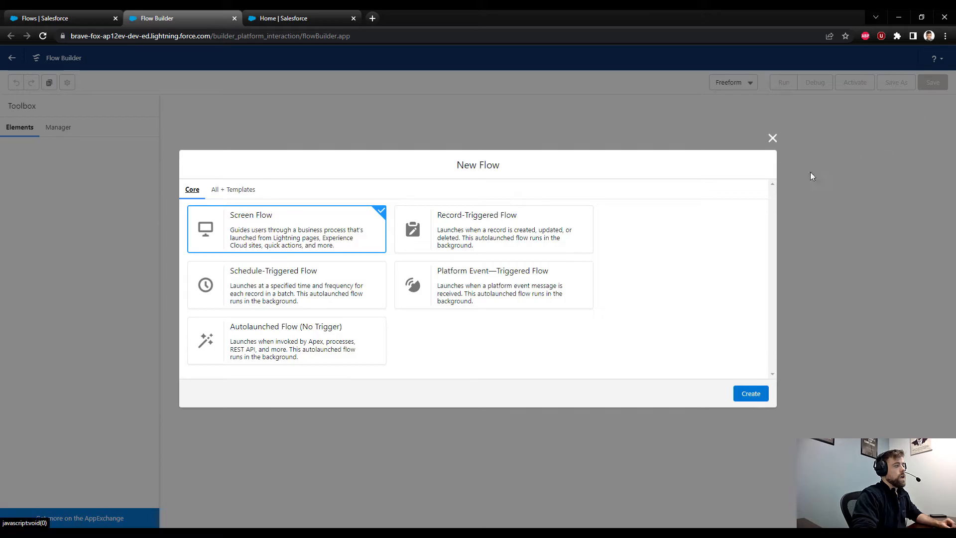
{"action": "left_click", "coordinate": [493, 230]}
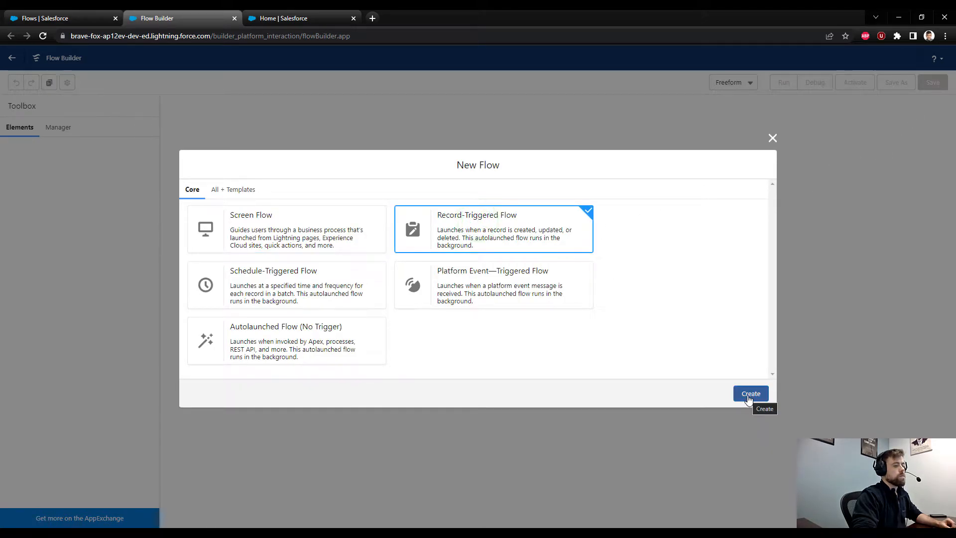
{"action": "left_click", "coordinate": [750, 394]}
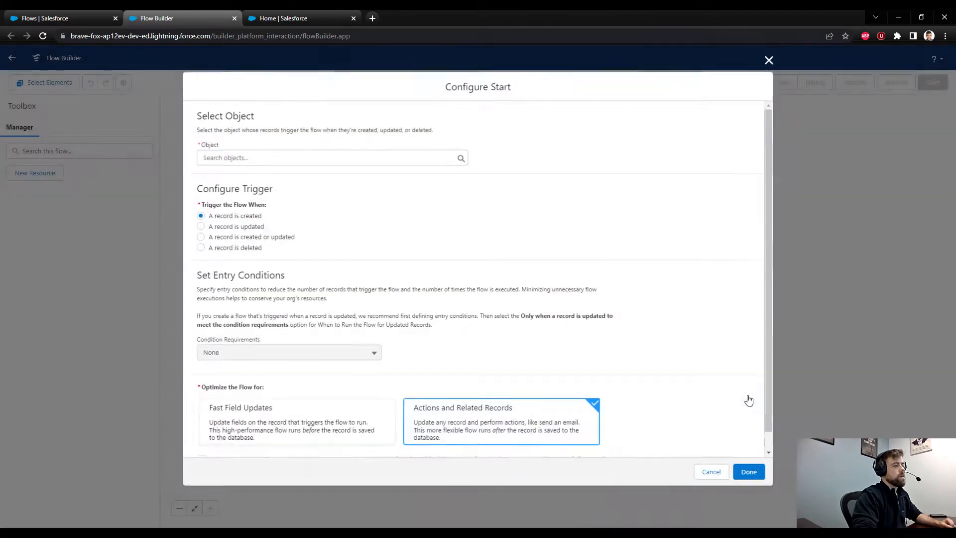
Configure the start to trigger on the Task object when a record is created
{"action": "type", "text": "task"}
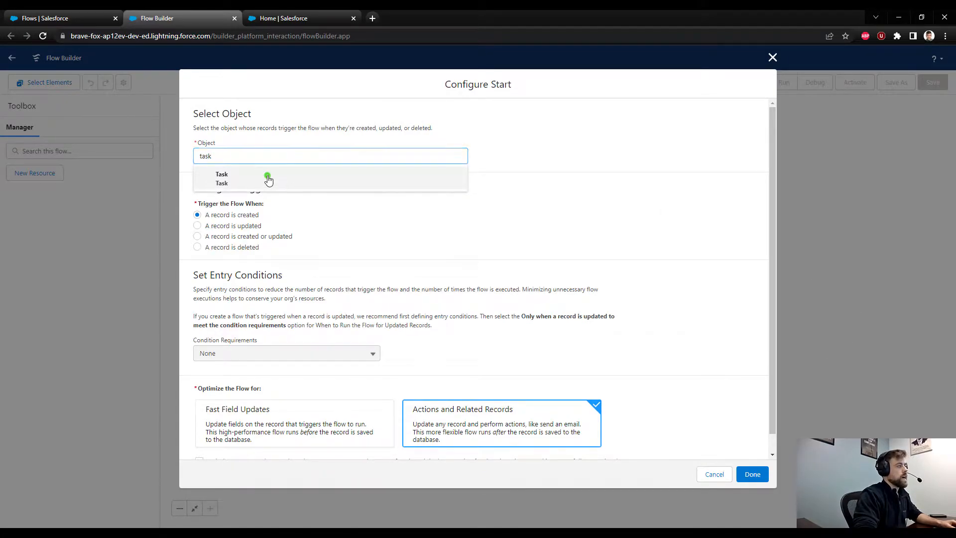
{"action": "left_click", "coordinate": [221, 173]}
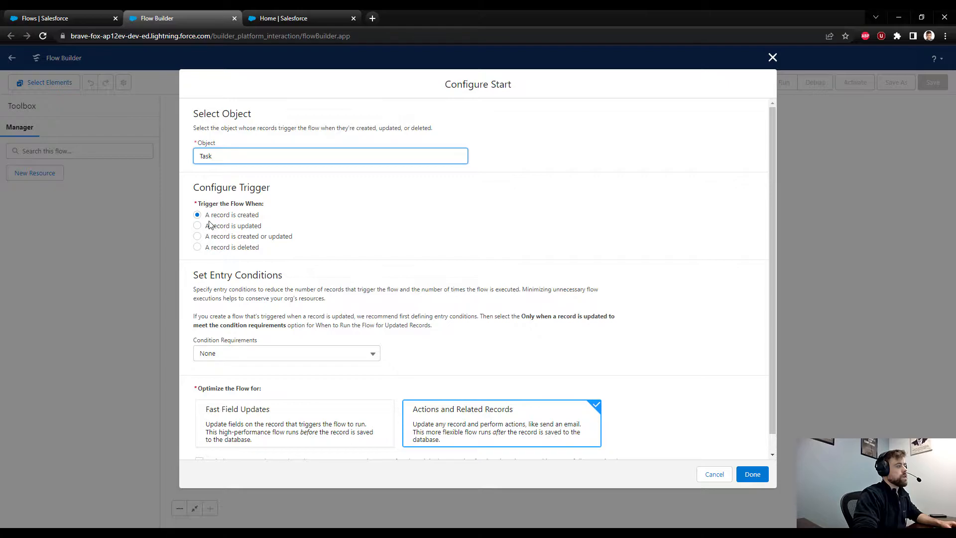
{"action": "mouse_move", "coordinate": [246, 232]}
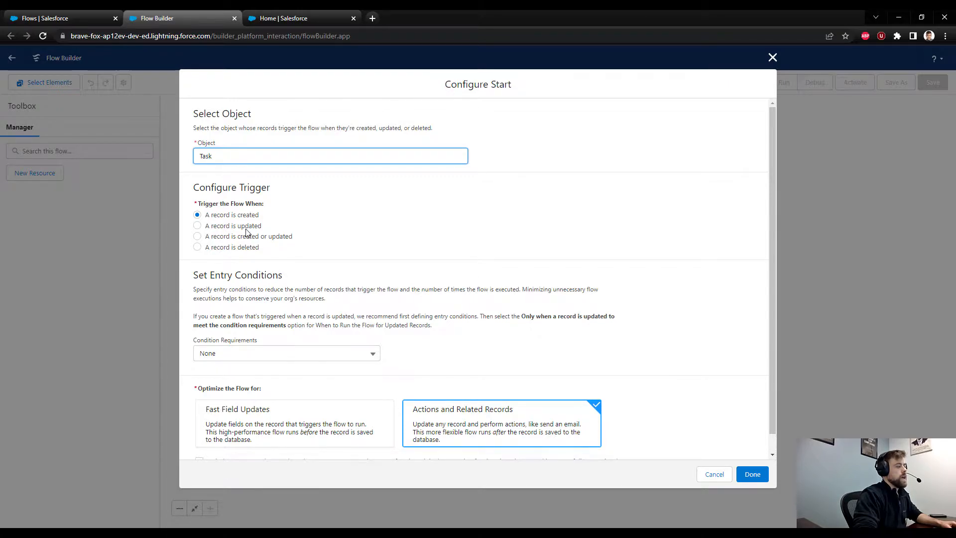
{"action": "scroll", "scroll_direction": "down", "scroll_amount": 3}
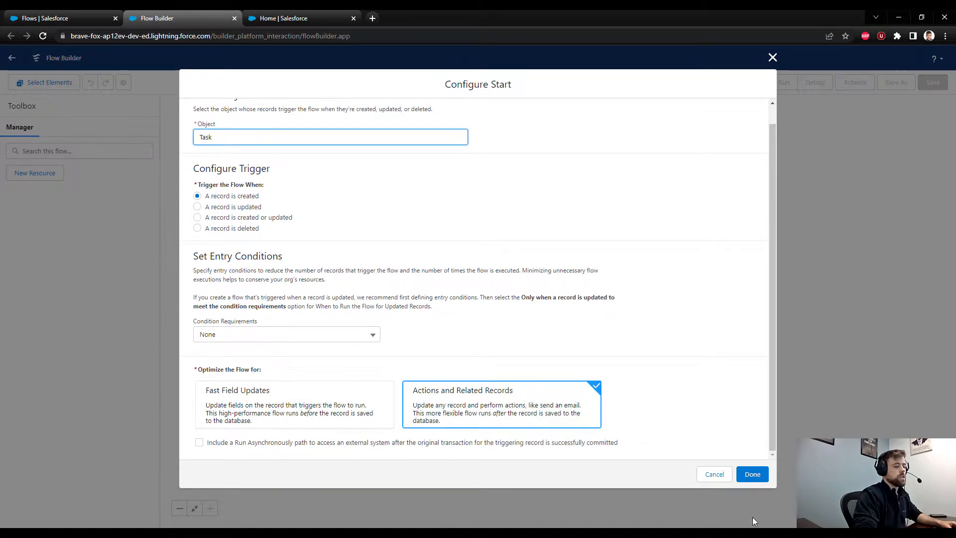
{"action": "left_click", "coordinate": [752, 474]}
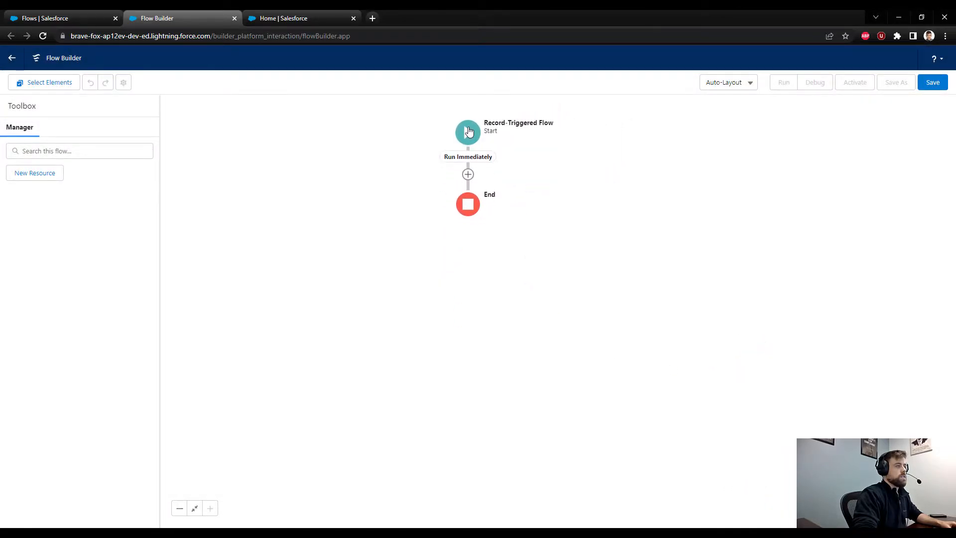
Add a Get Records element after the start from the Data section
{"action": "left_click", "coordinate": [468, 131]}
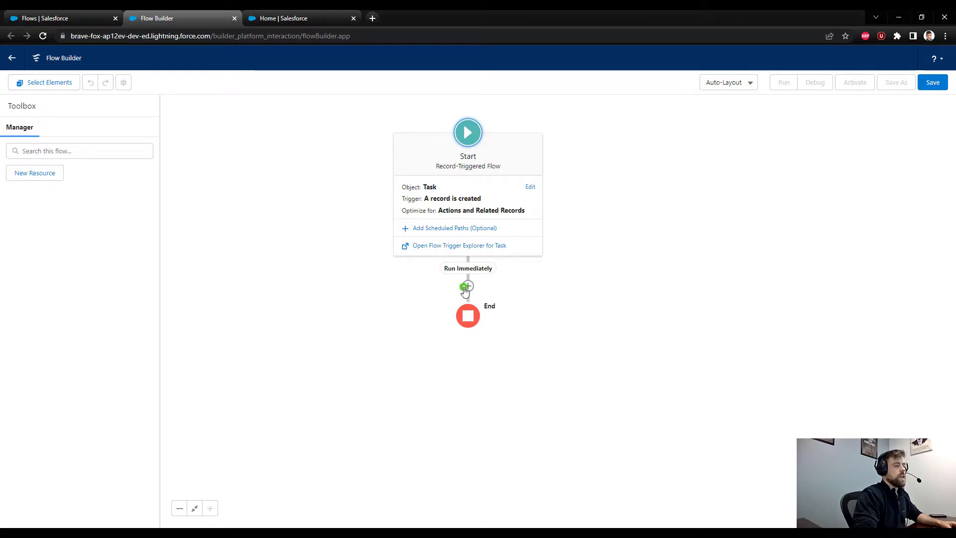
{"action": "left_click", "coordinate": [468, 287]}
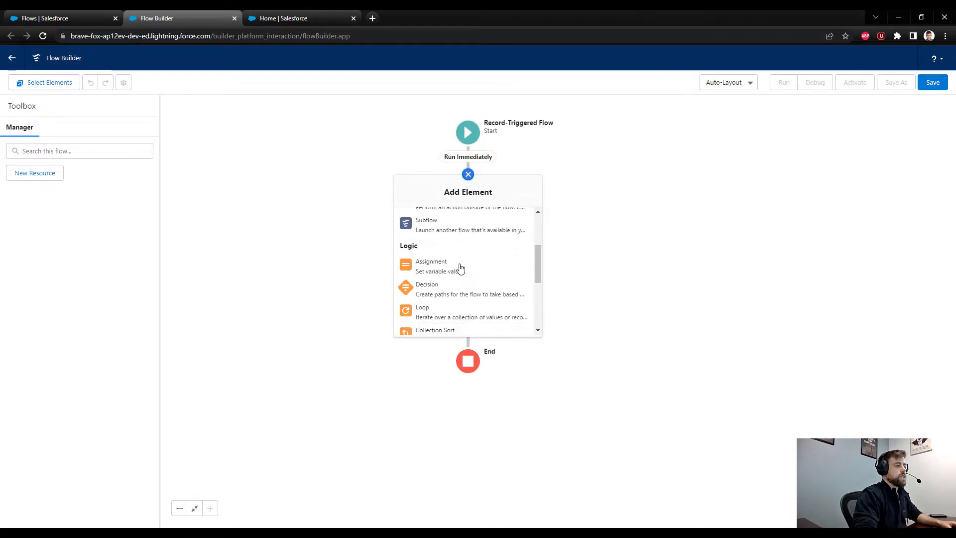
{"action": "scroll", "scroll_direction": "down", "scroll_amount": 3}
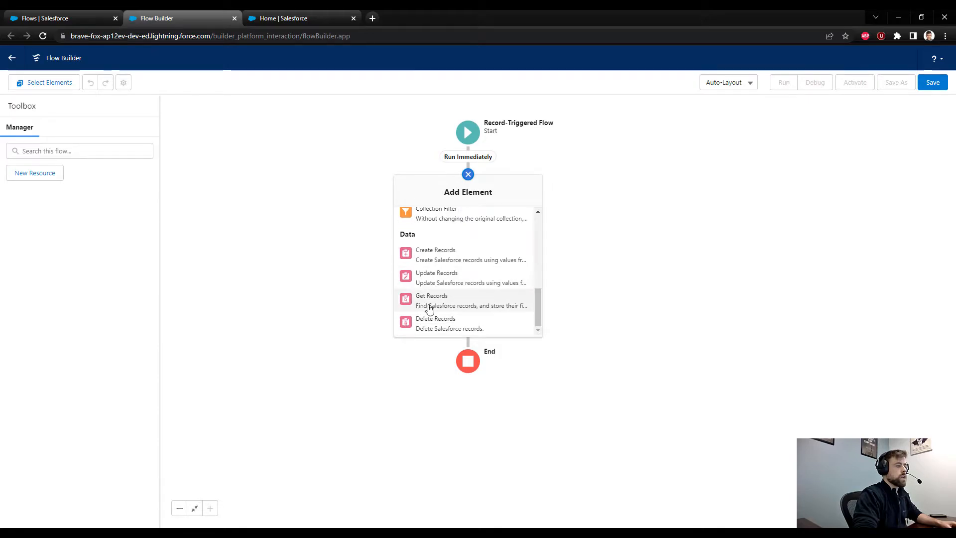
{"action": "left_click", "coordinate": [432, 300]}
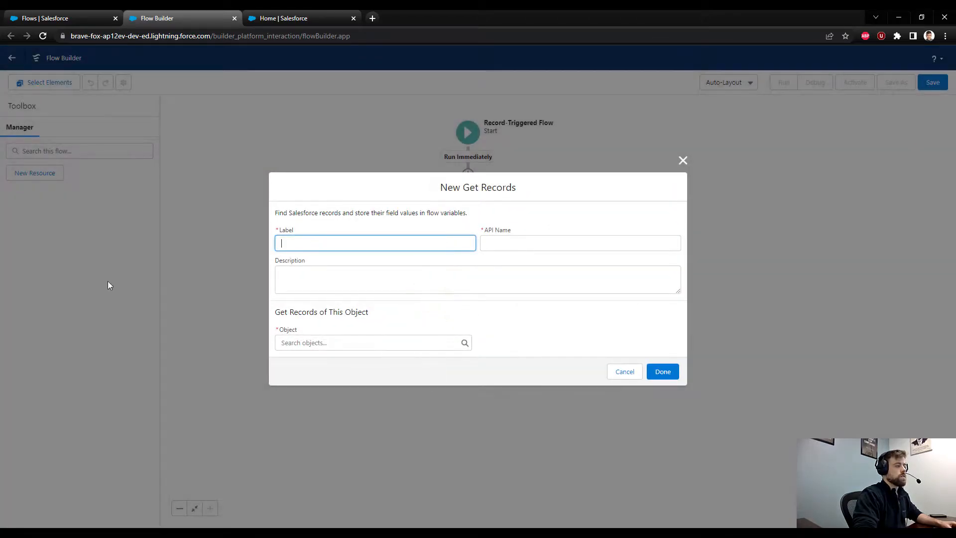
Label the step 'Find Queue' and set its object to Group
{"action": "left_click", "coordinate": [662, 372]}
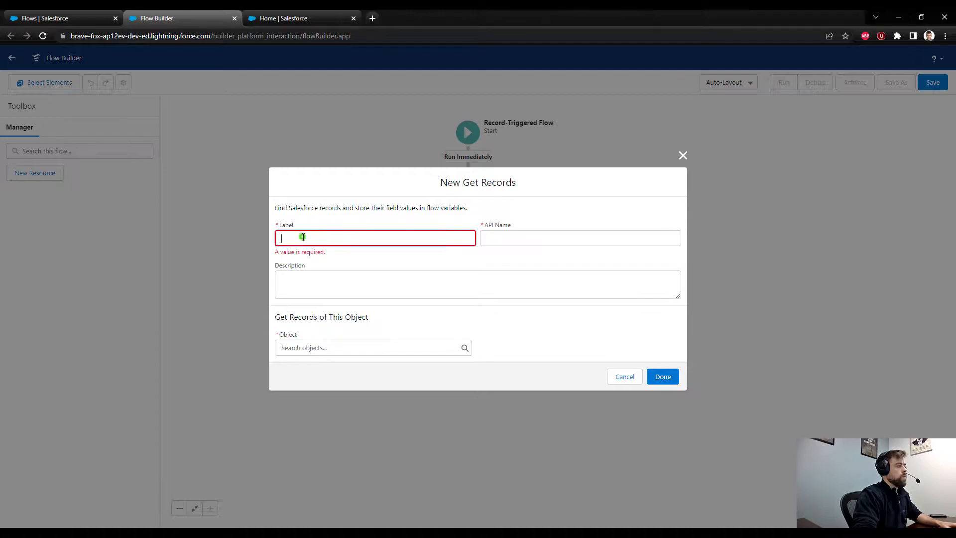
{"action": "type", "text": "Find Queue"}
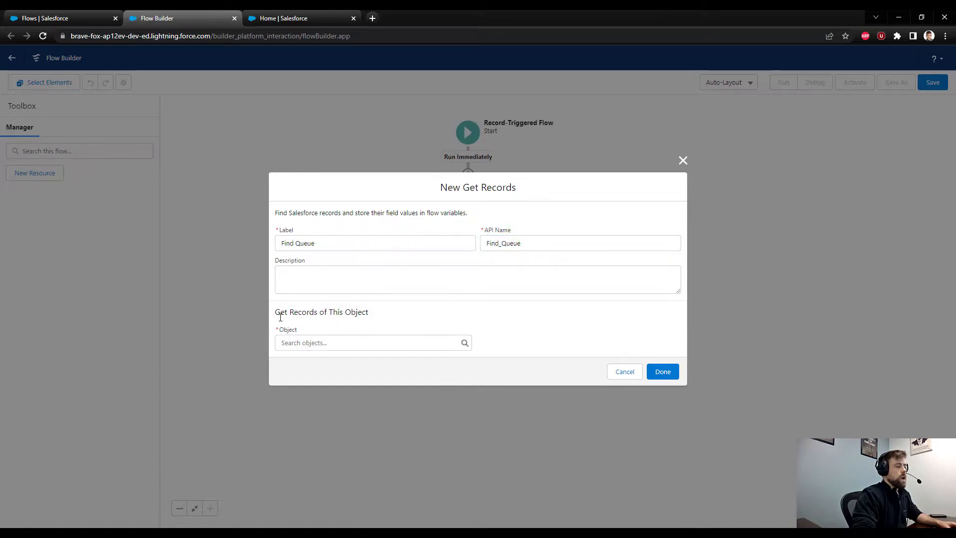
{"action": "type", "text": "group"}
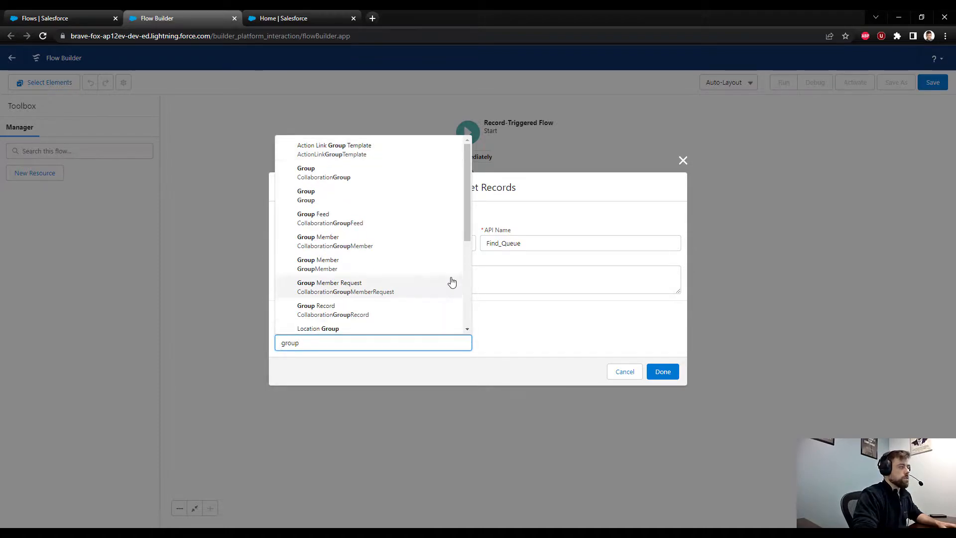
{"action": "mouse_move", "coordinate": [420, 204]}
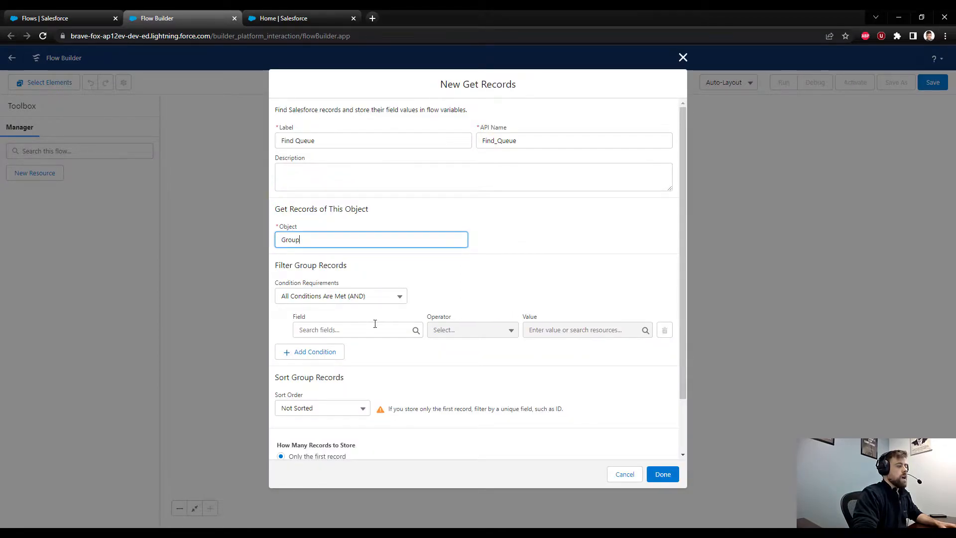
Filter Group records on DeveloperName Equals, leaving the value to be filled
{"action": "scroll", "scroll_direction": "down", "scroll_amount": 3}
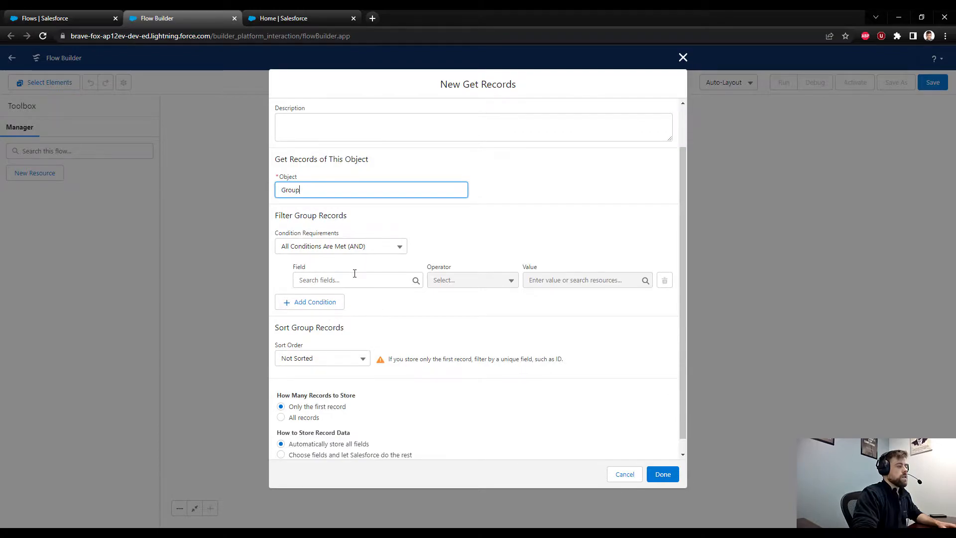
{"action": "left_click", "coordinate": [353, 280]}
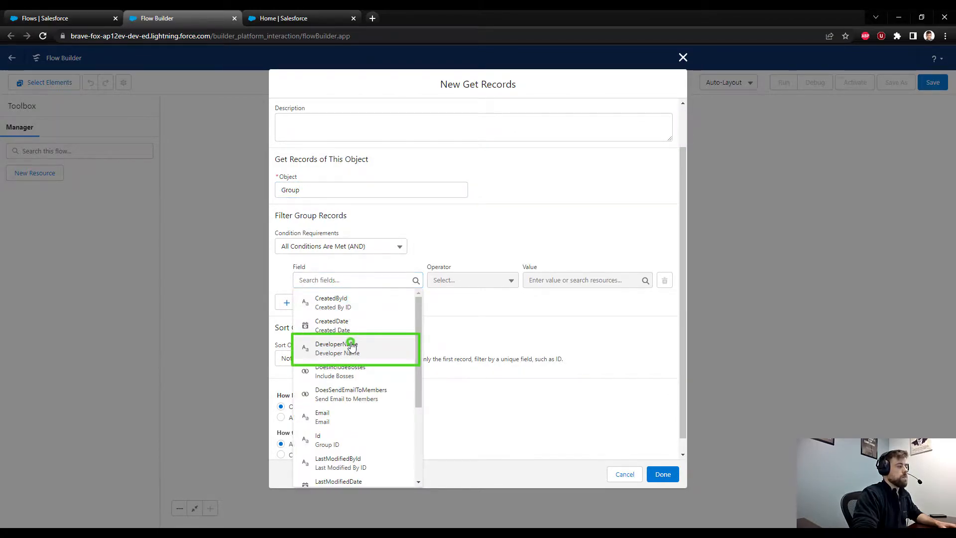
{"action": "left_click", "coordinate": [337, 347]}
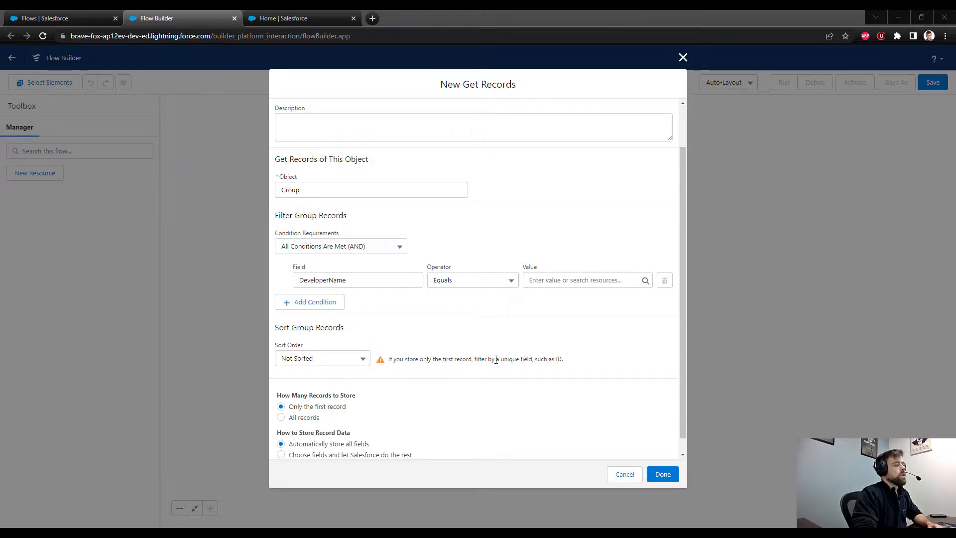
{"action": "left_click", "coordinate": [55, 18]}
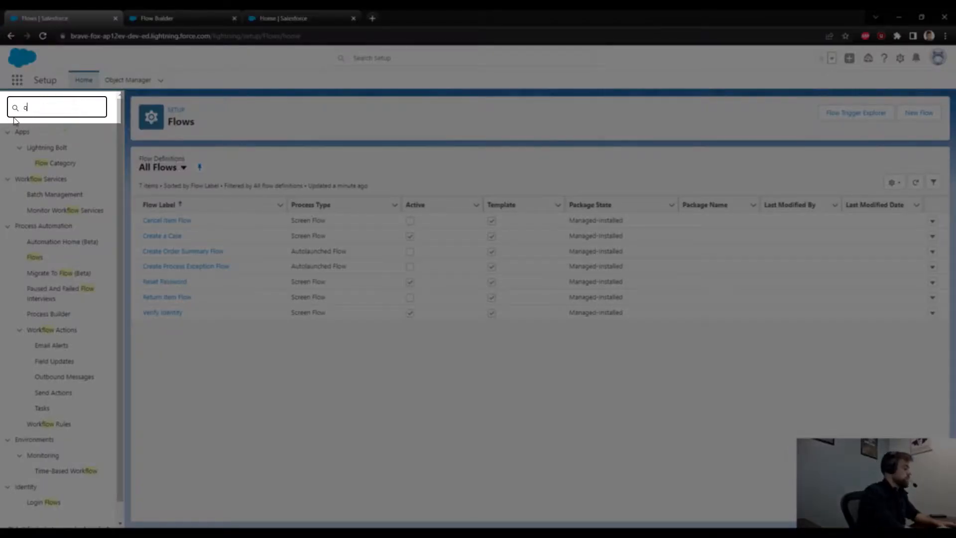
Search Setup for 'queue' and open the Task Queue detail page
{"action": "type", "text": "queue"}
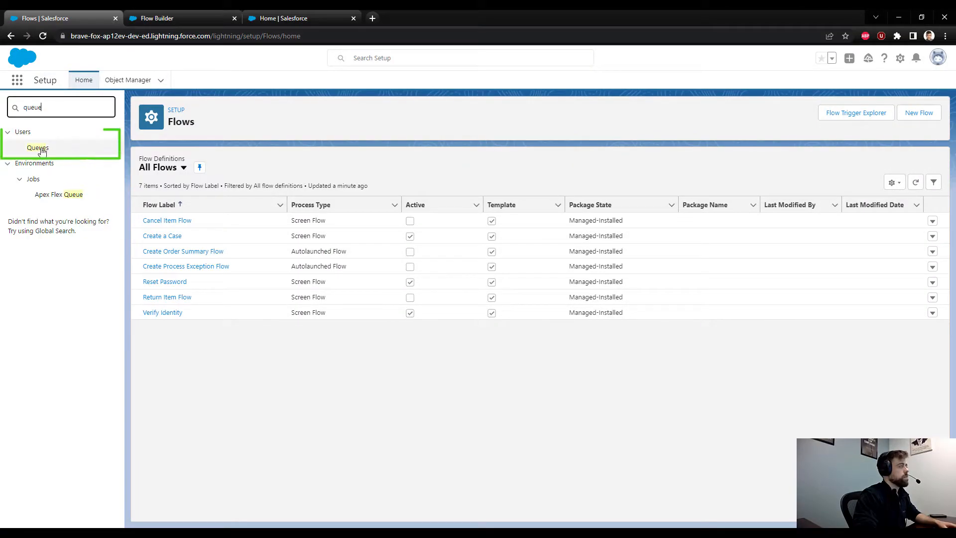
{"action": "left_click", "coordinate": [37, 148]}
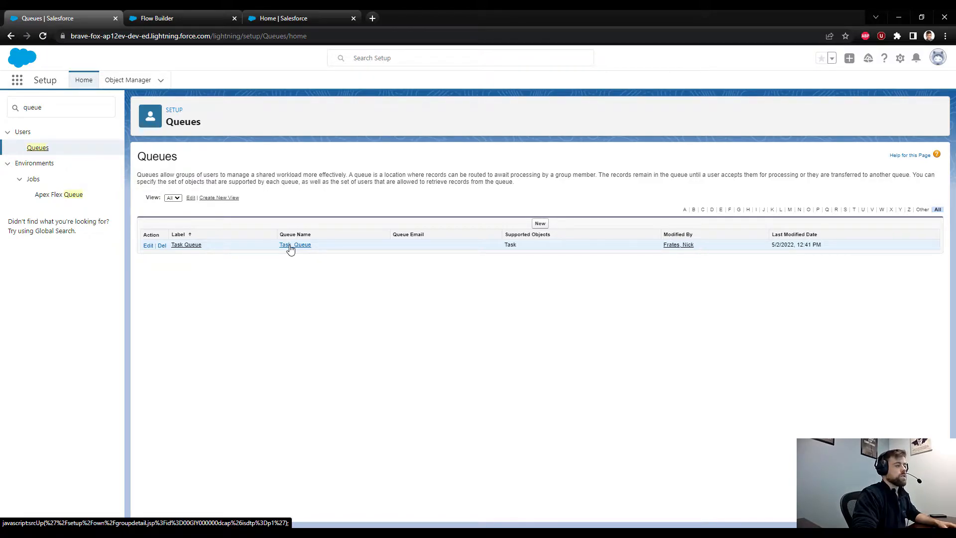
{"action": "left_click", "coordinate": [295, 245]}
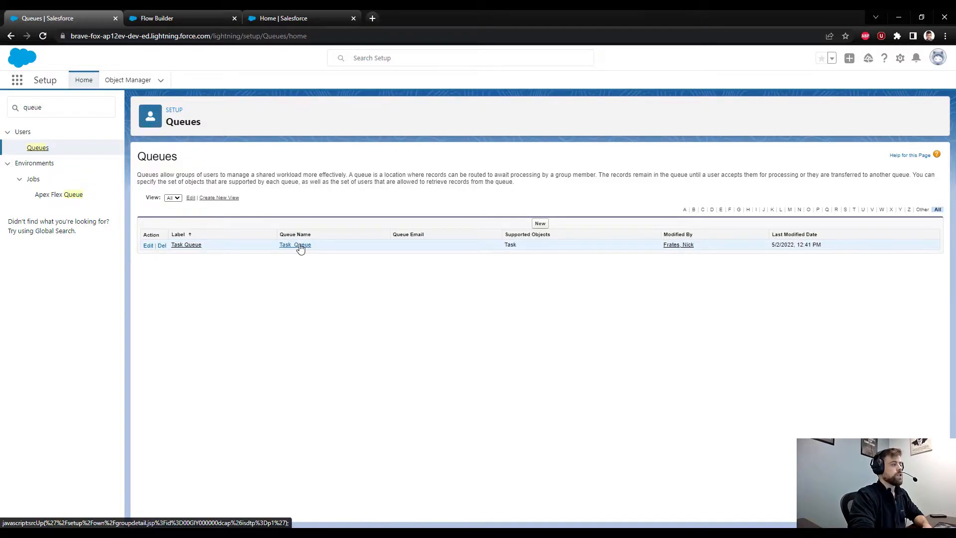
{"action": "left_click", "coordinate": [295, 245]}
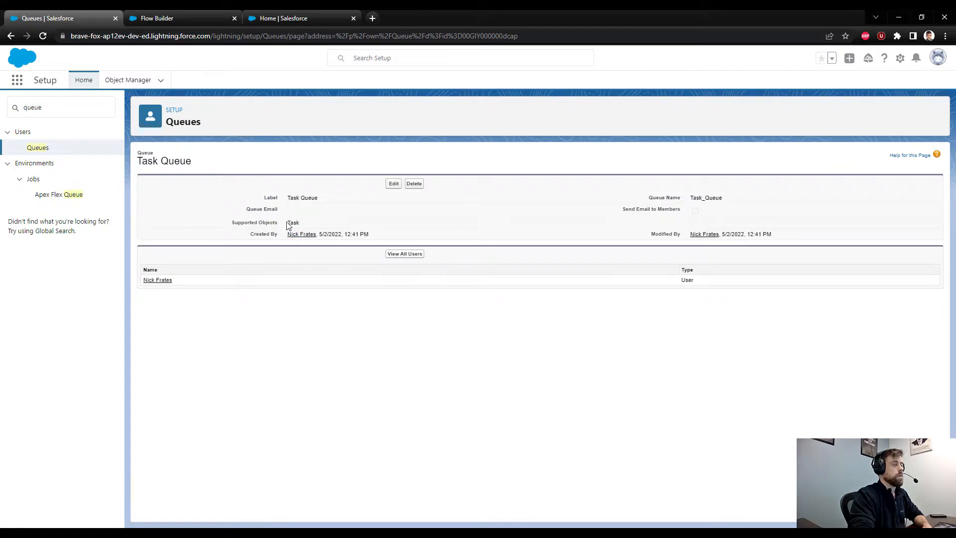
Copy the queue name Task_Queue to the clipboard
{"action": "double_click", "coordinate": [292, 222]}
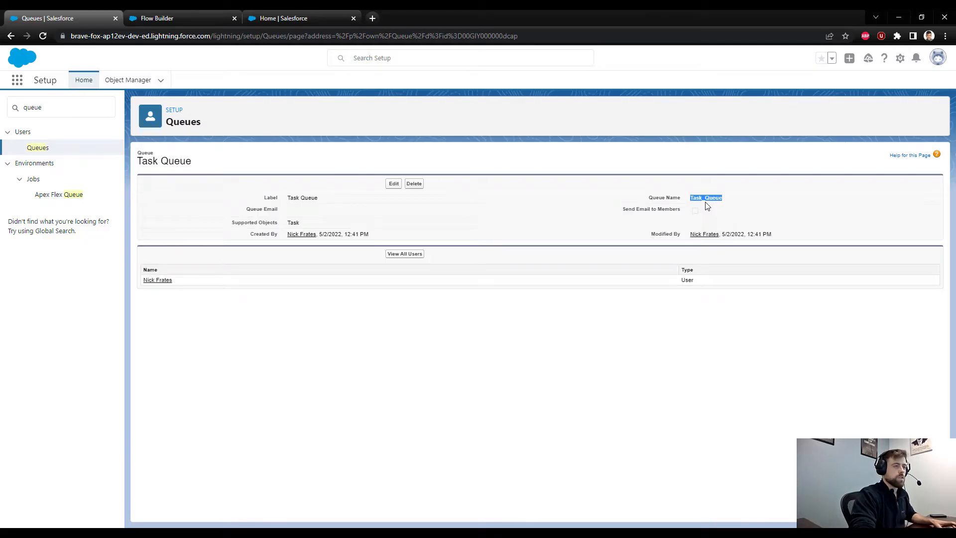
{"action": "key", "text": "ctrl+c"}
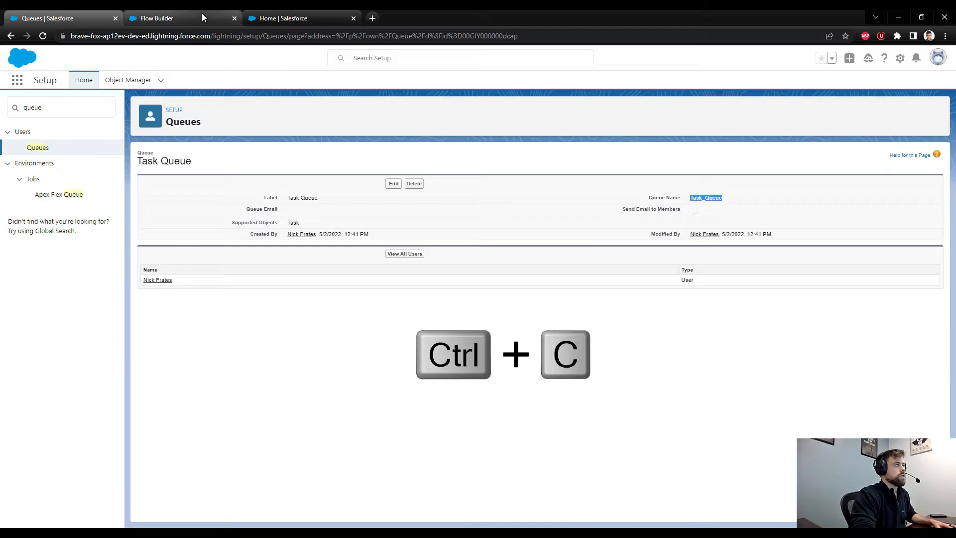
Paste Task_Queue as the DeveloperName filter value and finish the Find Queue step
{"action": "left_click", "coordinate": [157, 18]}
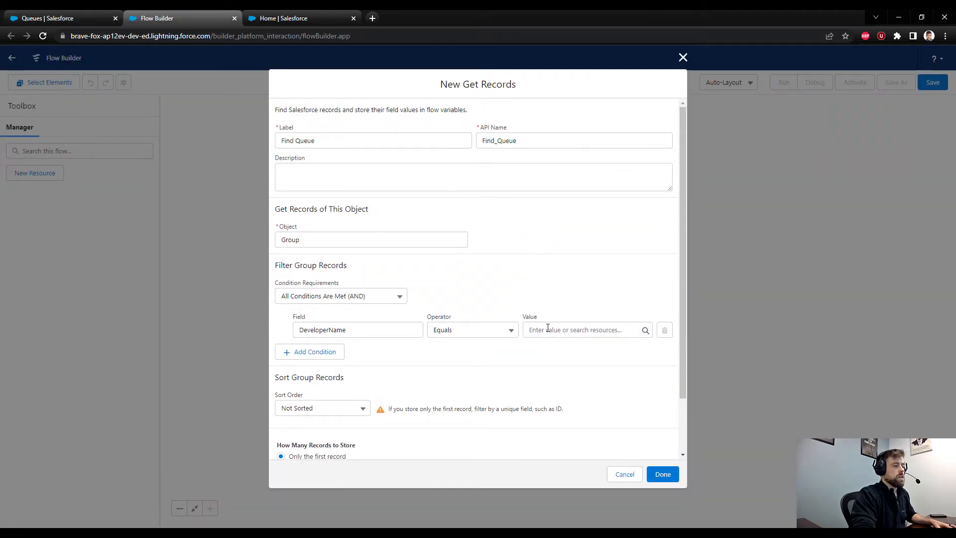
{"action": "key", "text": "ctrl+v"}
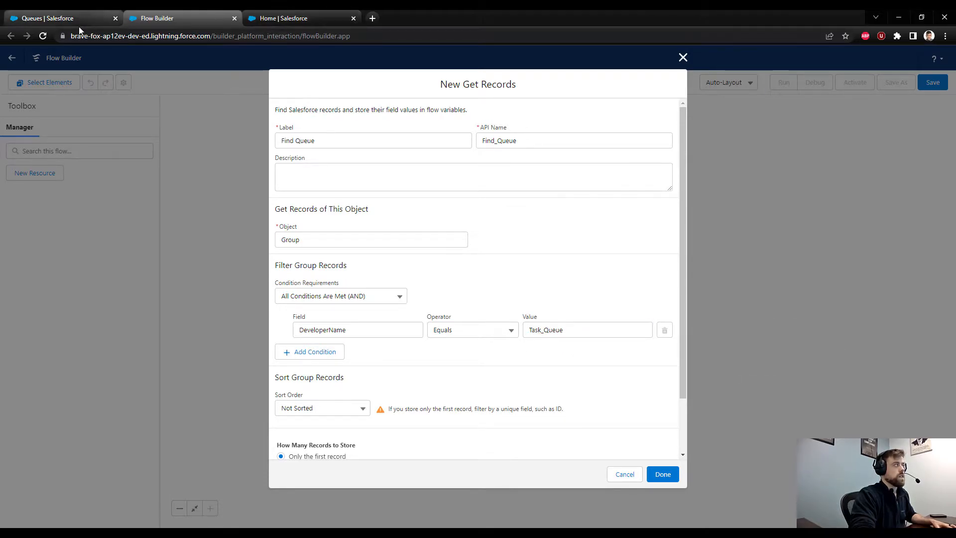
{"action": "left_click", "coordinate": [46, 18]}
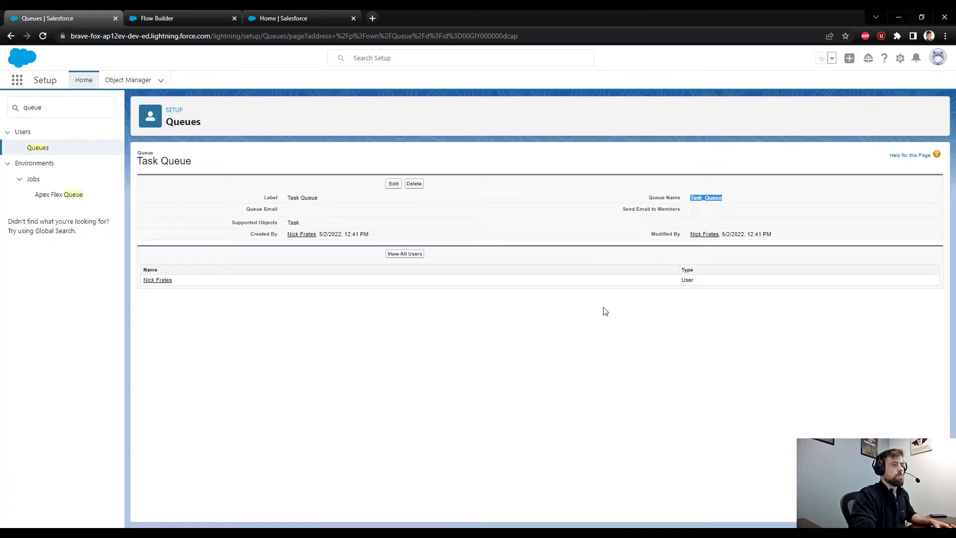
{"action": "left_click", "coordinate": [177, 18]}
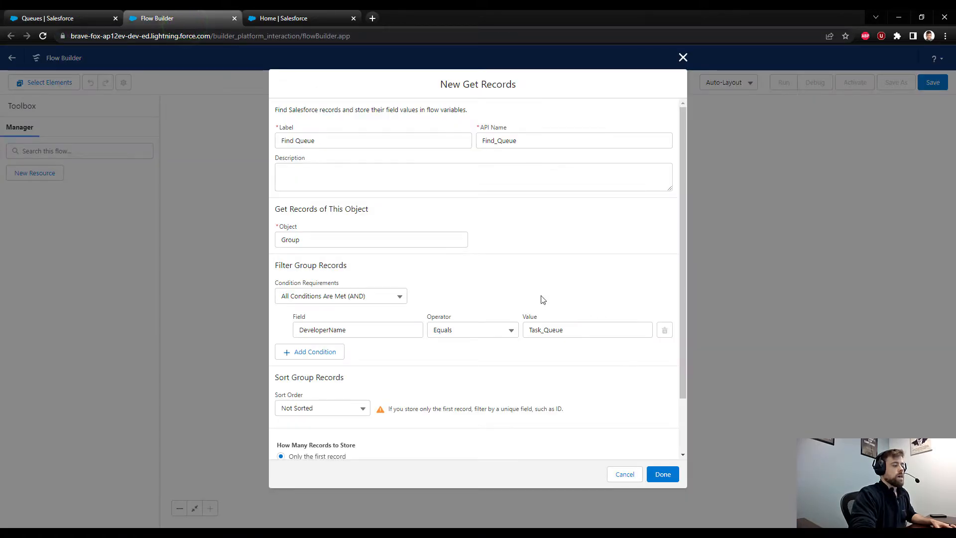
{"action": "scroll", "scroll_direction": "down", "scroll_amount": 3}
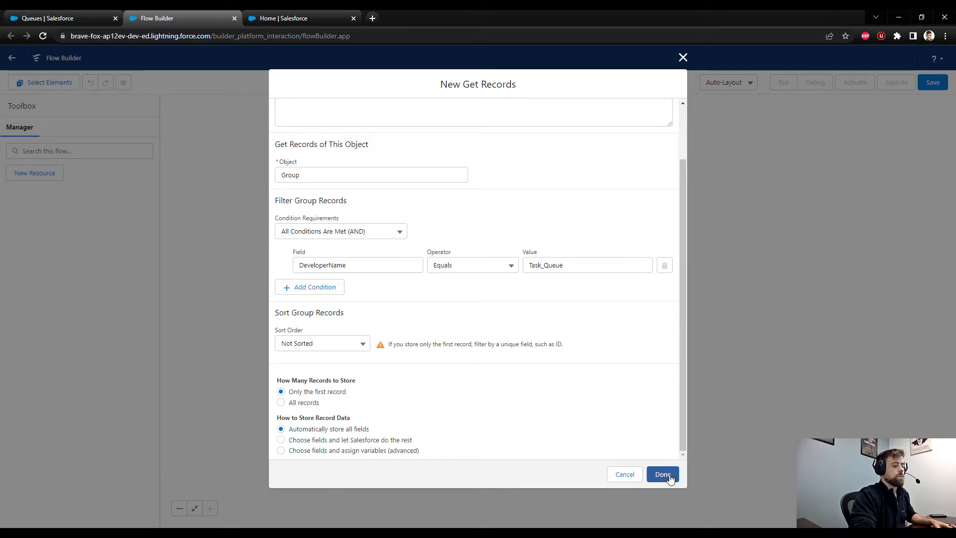
{"action": "left_click", "coordinate": [662, 474]}
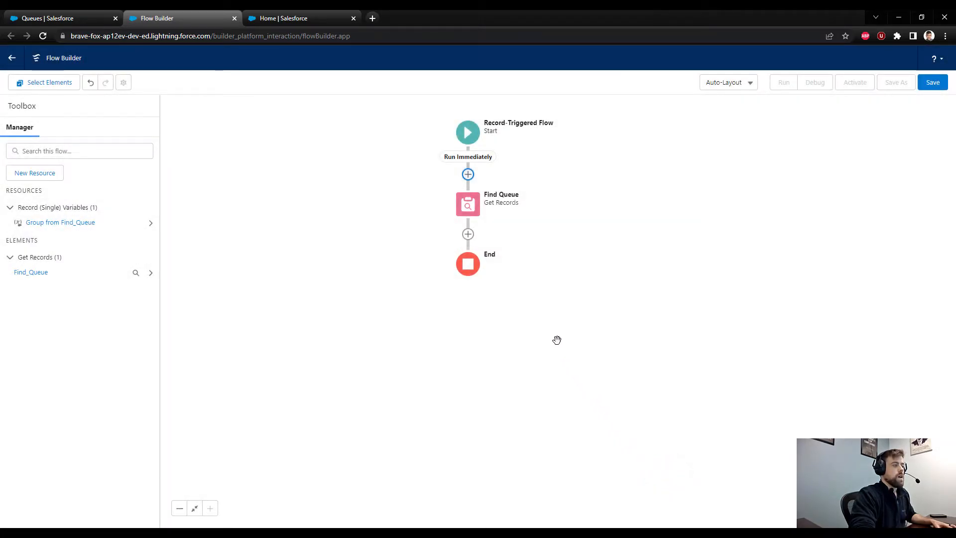
Add an Update Triggering Record element after Find Queue
{"action": "left_click", "coordinate": [468, 234]}
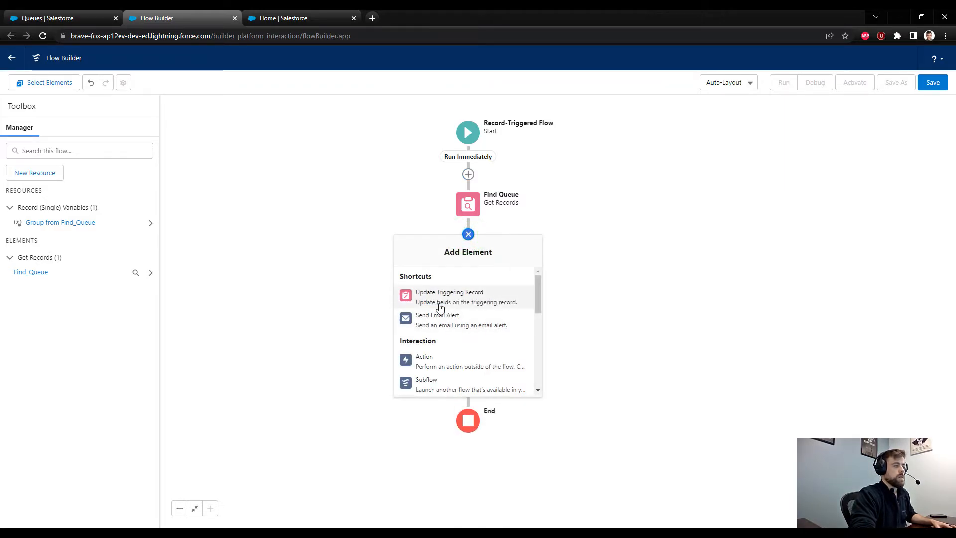
{"action": "mouse_move", "coordinate": [439, 297]}
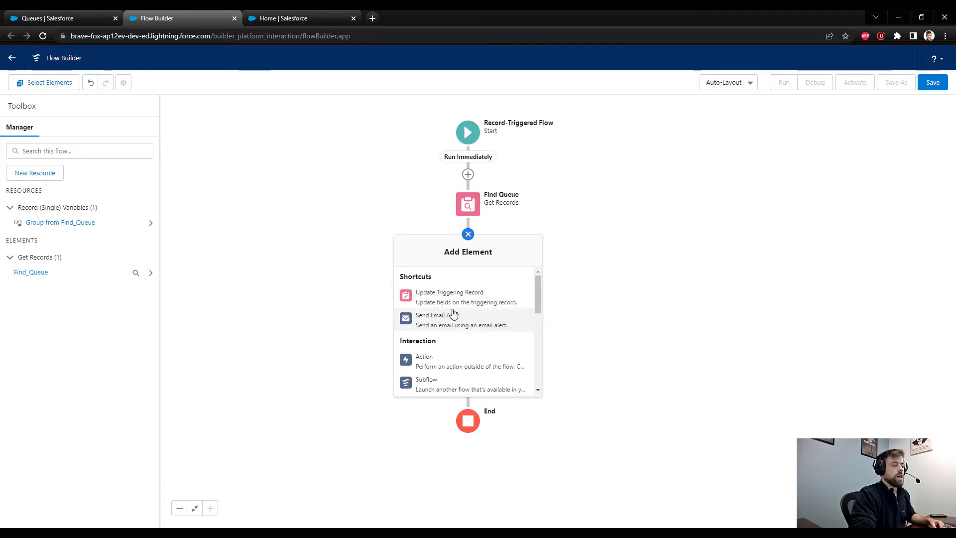
{"action": "mouse_move", "coordinate": [439, 297]}
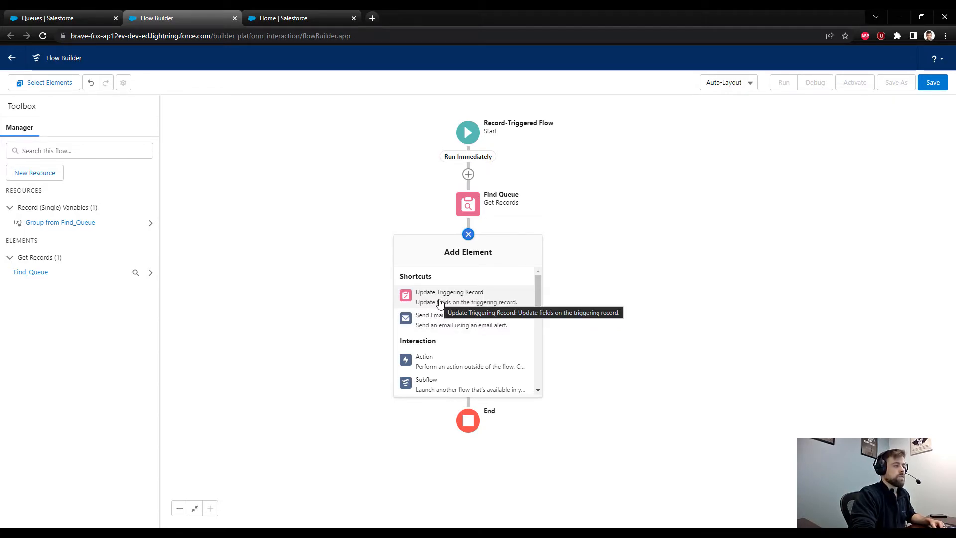
{"action": "left_click", "coordinate": [449, 296]}
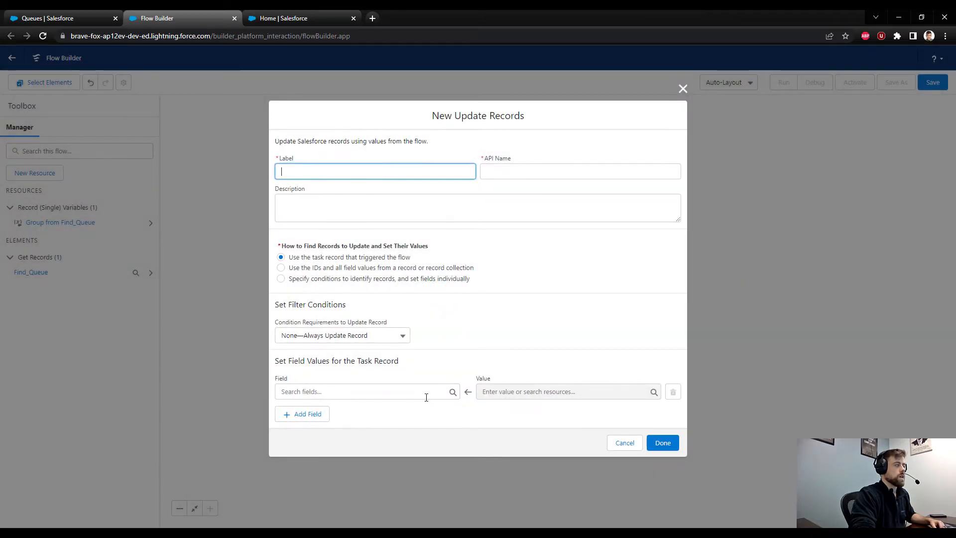
Label the step 'Update Task' and set OwnerId to Group from Find_Queue > Id
{"action": "type", "text": "Update Task"}
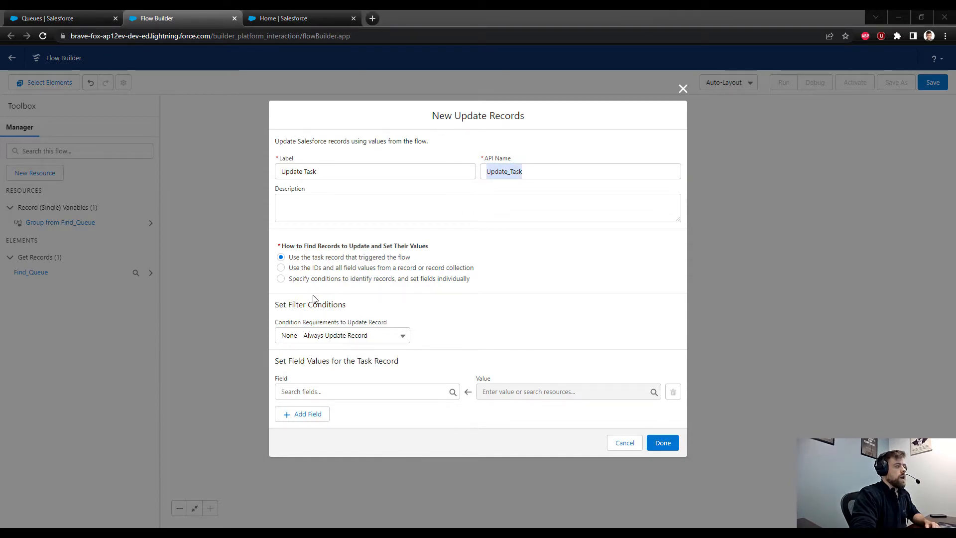
{"action": "mouse_move", "coordinate": [308, 262]}
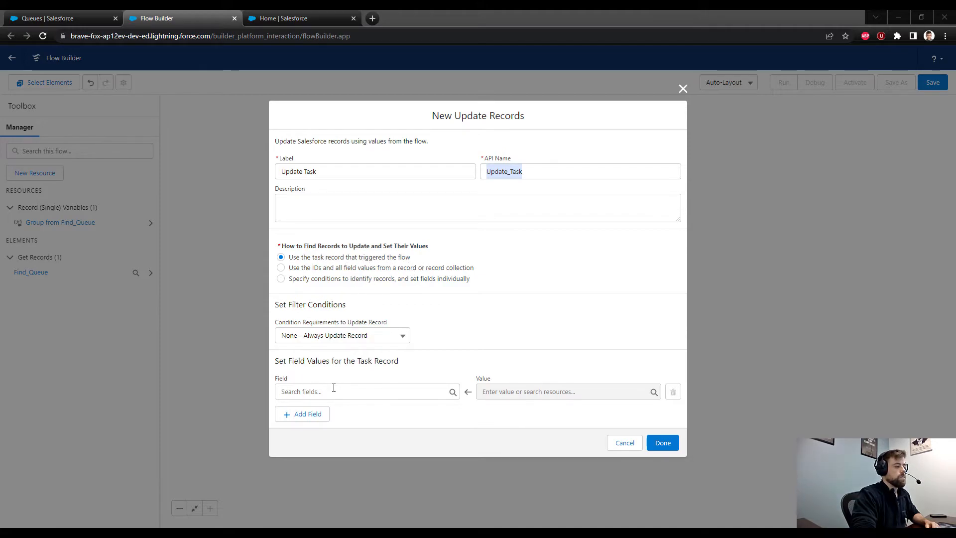
{"action": "left_click", "coordinate": [362, 392]}
{"action": "type", "text": "OwnerId"}
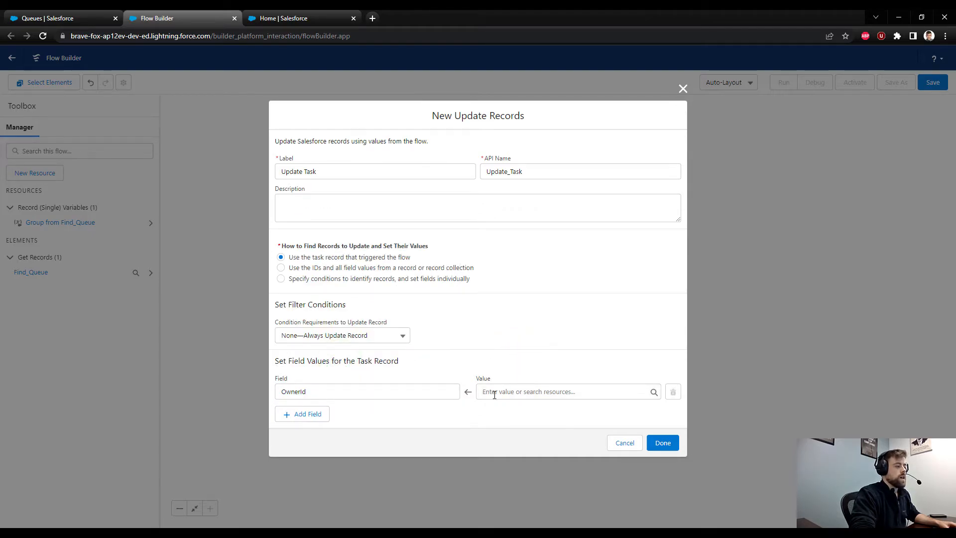
{"action": "left_click", "coordinate": [564, 391]}
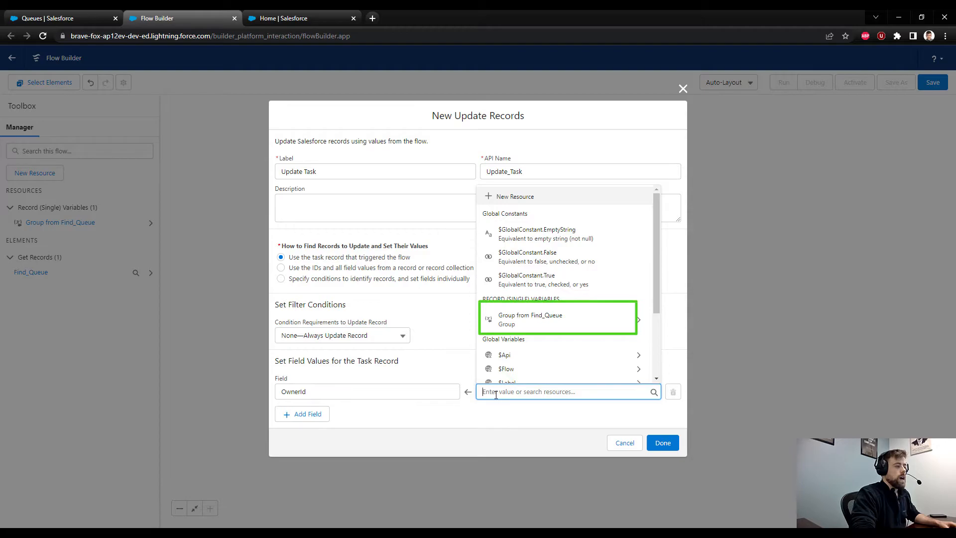
{"action": "mouse_move", "coordinate": [527, 322]}
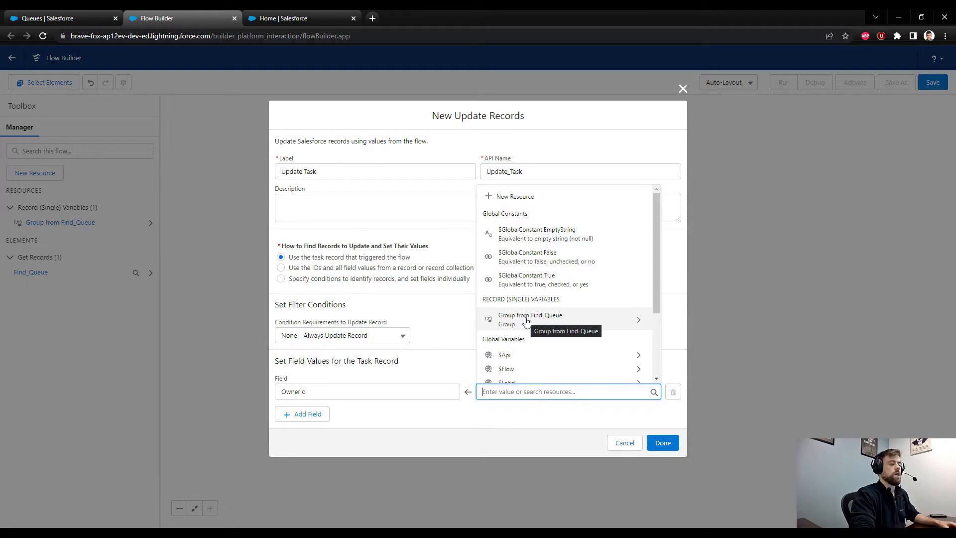
{"action": "left_click", "coordinate": [530, 319]}
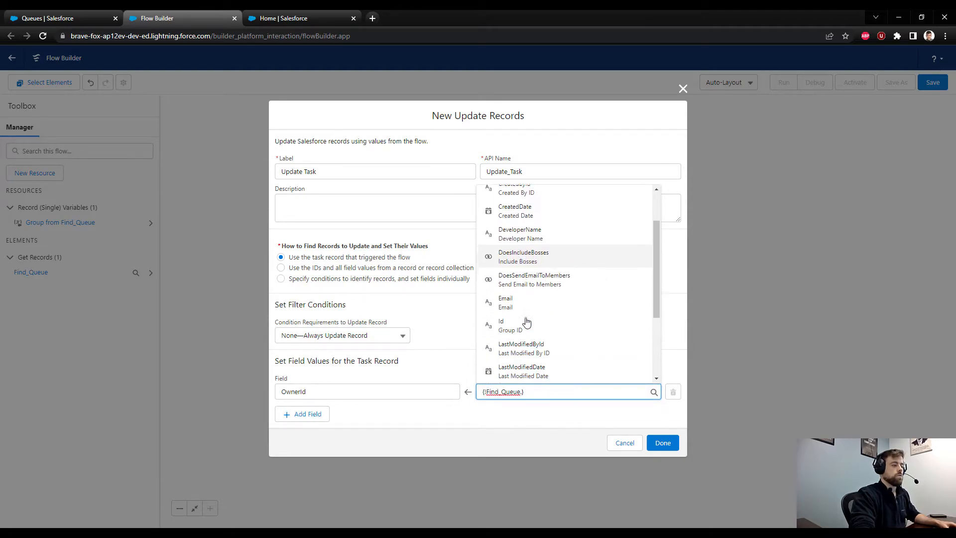
{"action": "left_click", "coordinate": [510, 325]}
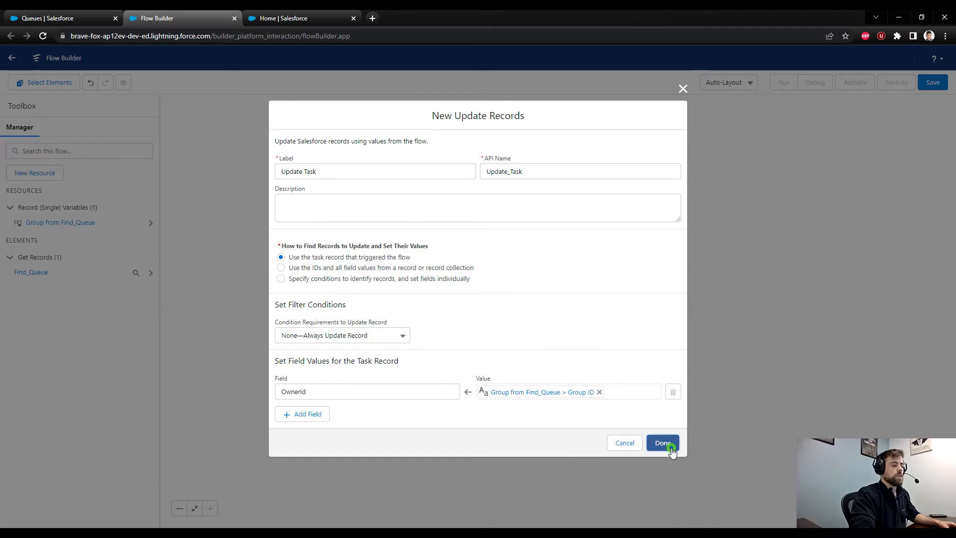
{"action": "left_click", "coordinate": [662, 442]}
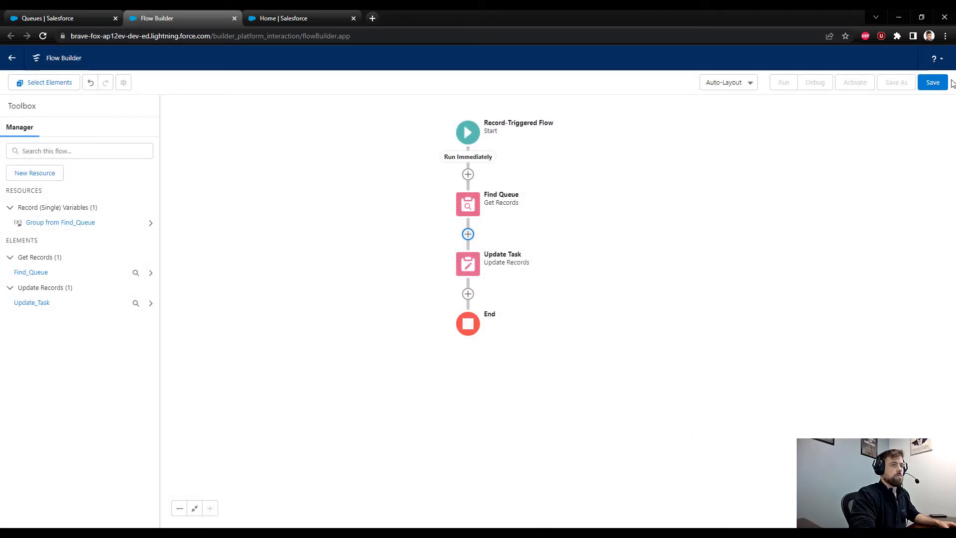
Save the flow as 'Task - Reassign Task to Queue DEMO' and activate Version 1
{"action": "type", "text": "Tas"}
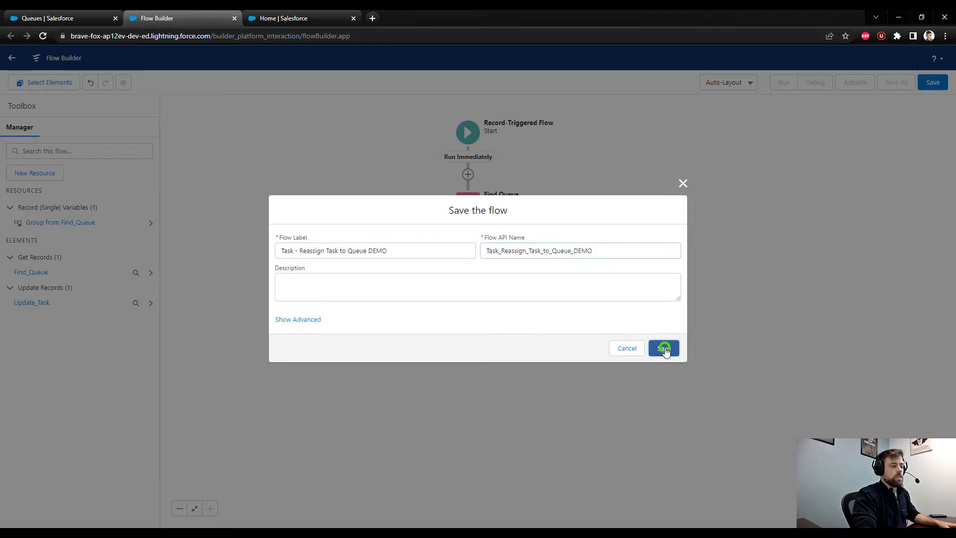
{"action": "left_click", "coordinate": [663, 348]}
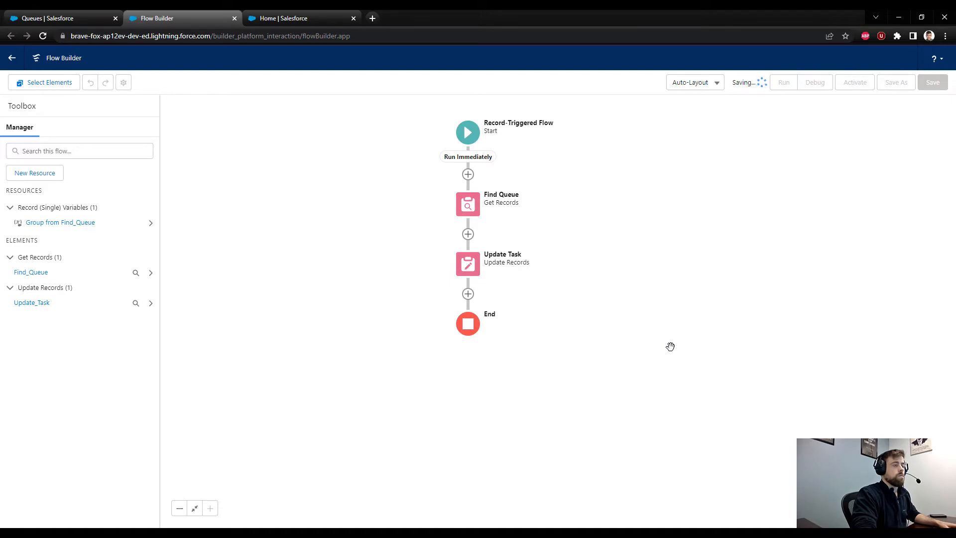
{"action": "left_click", "coordinate": [853, 83]}
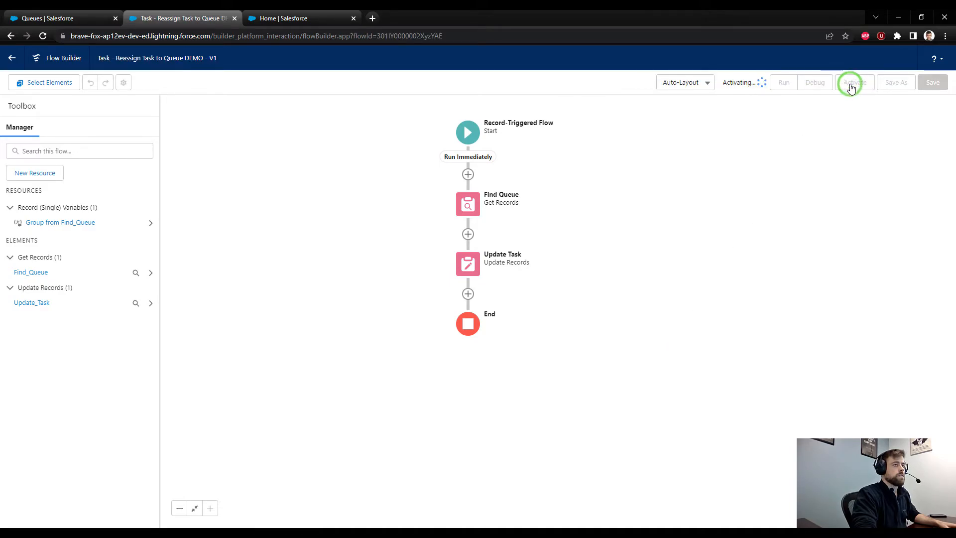
{"action": "left_click", "coordinate": [854, 83]}
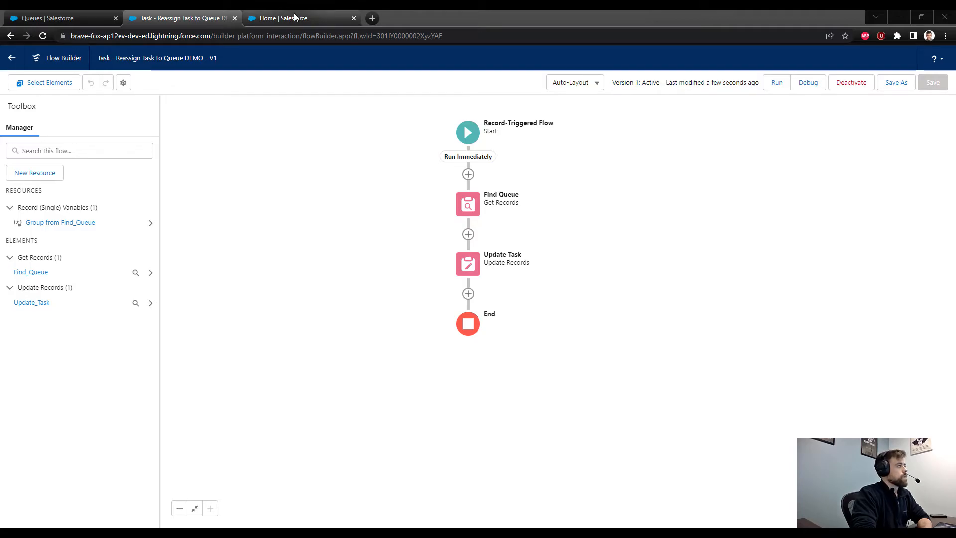
Open the Dickenson plc account and start a new task from its Activity panel
{"action": "left_click", "coordinate": [287, 18]}
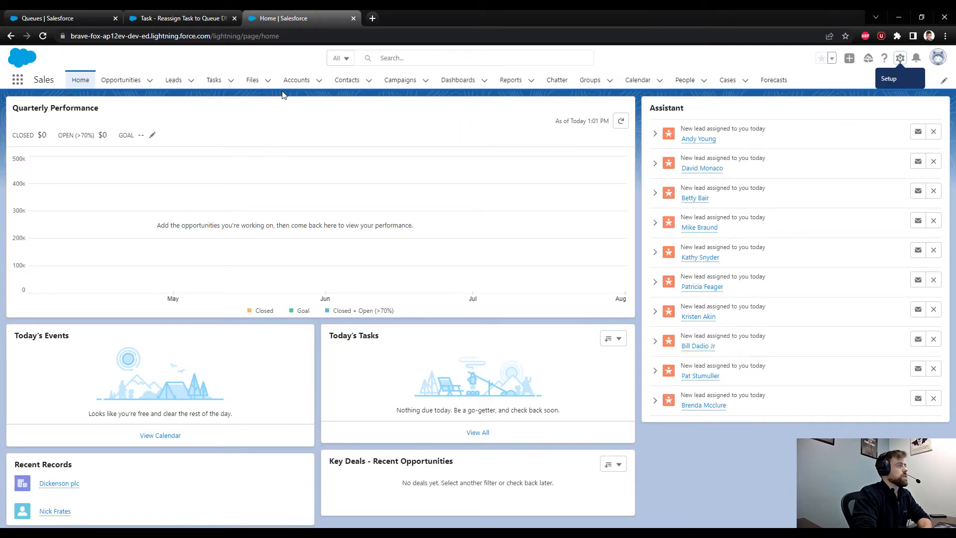
{"action": "left_click", "coordinate": [297, 80]}
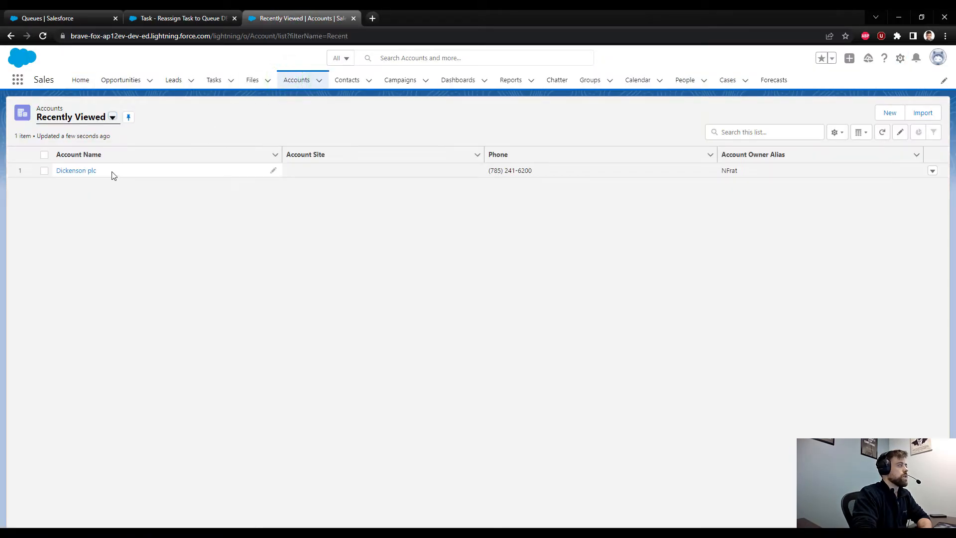
{"action": "left_click", "coordinate": [75, 171]}
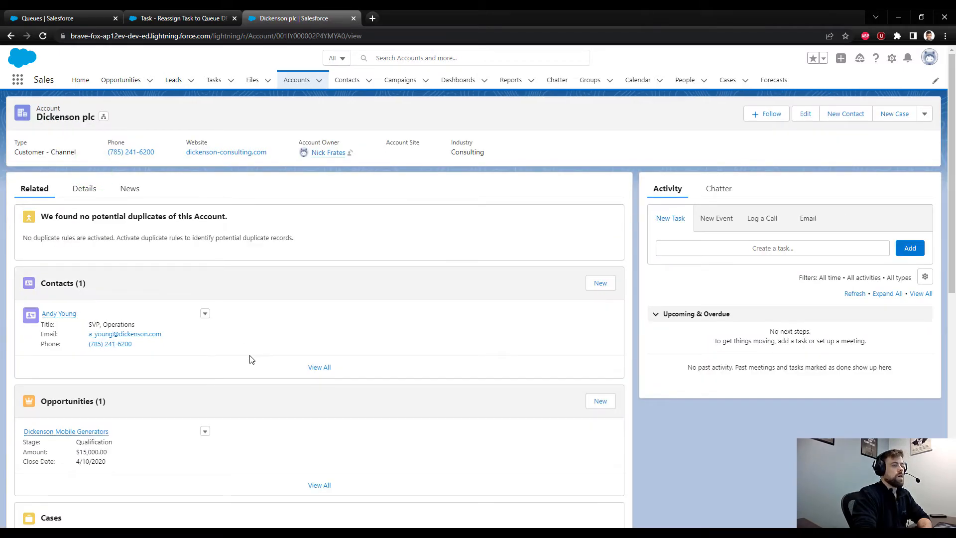
{"action": "left_click", "coordinate": [771, 248]}
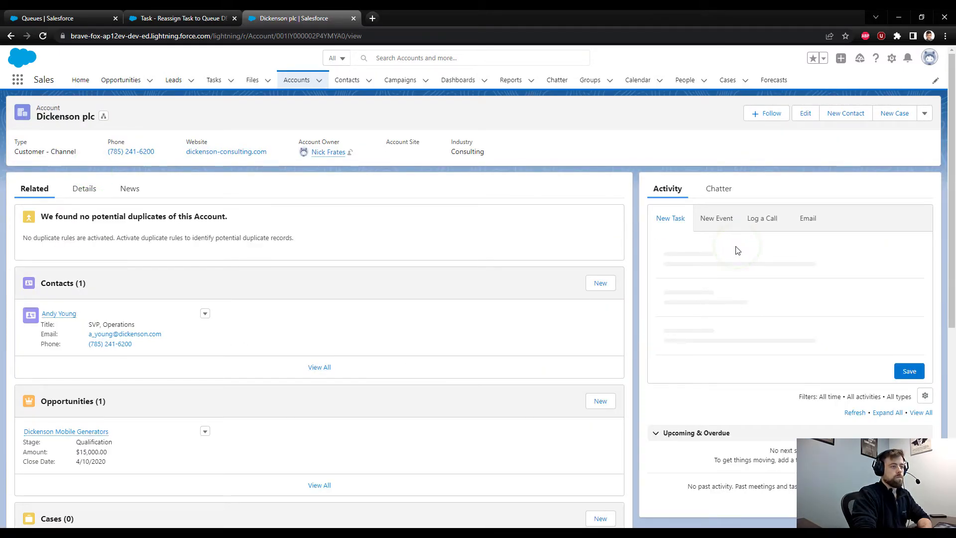
Enter subject 'Test Queue Assignment', due date 5/10/2022, and save the task
{"action": "type", "text": "Test Queue Assignment"}
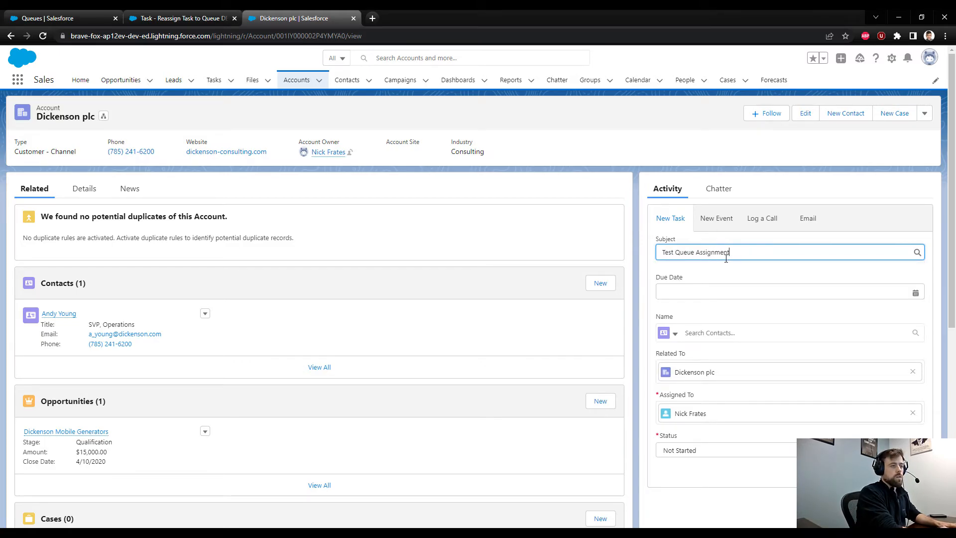
{"action": "left_click", "coordinate": [787, 292]}
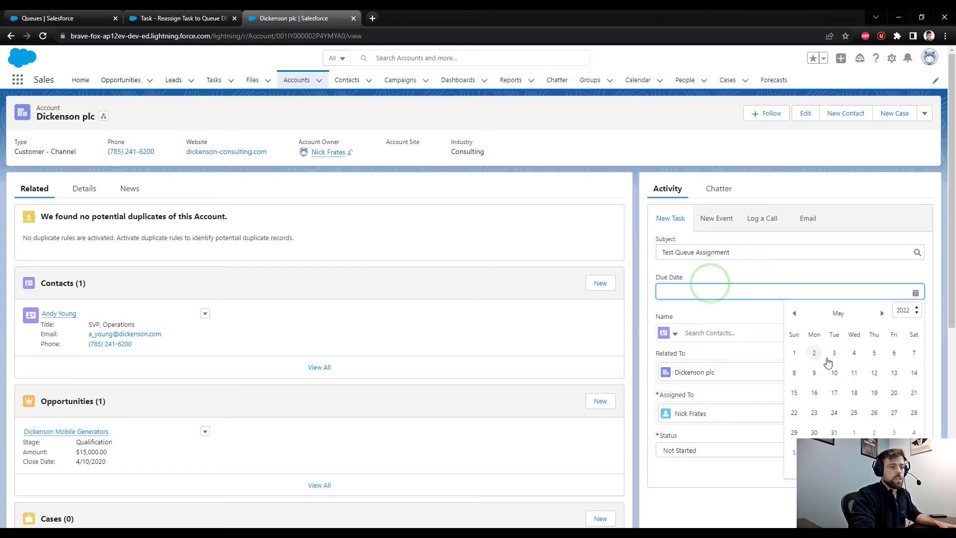
{"action": "left_click", "coordinate": [834, 372]}
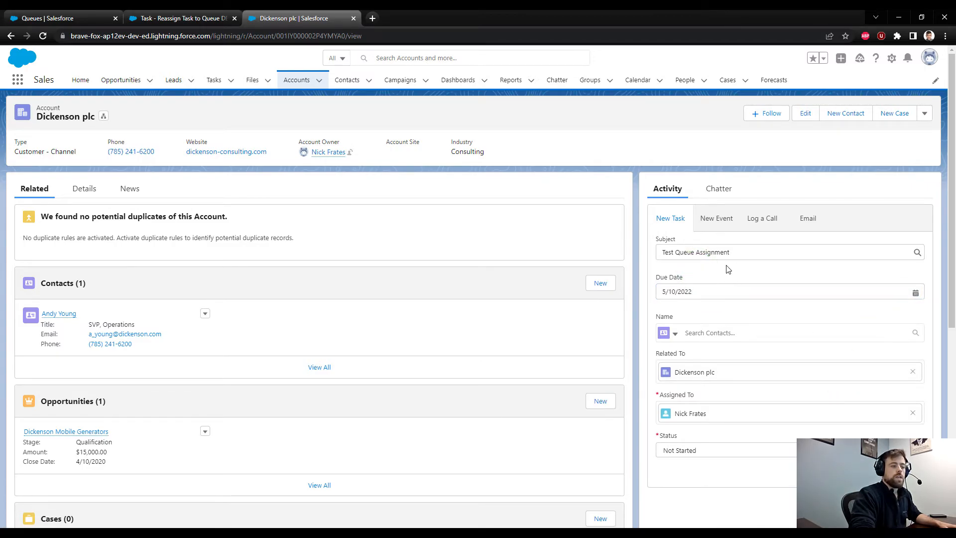
{"action": "scroll", "scroll_direction": "down", "scroll_amount": 3}
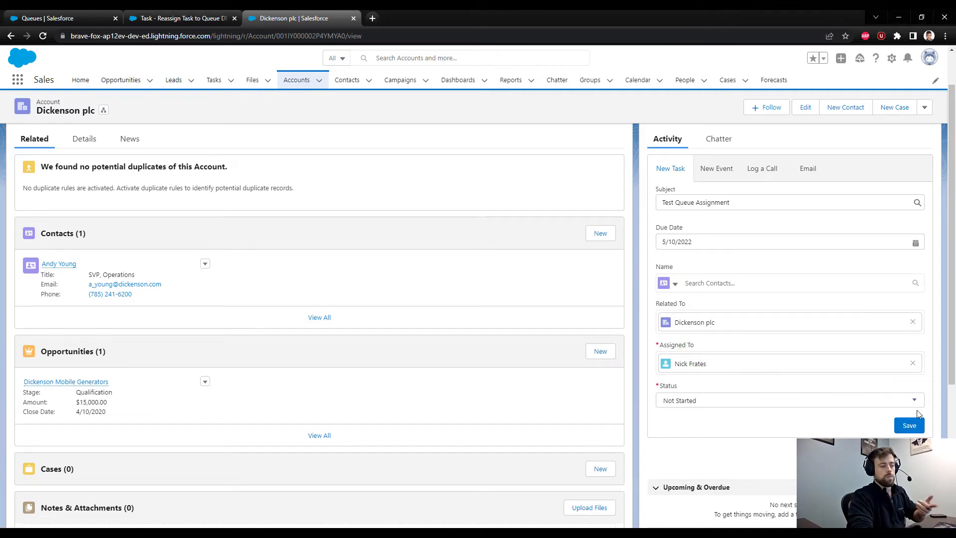
{"action": "left_click", "coordinate": [909, 425]}
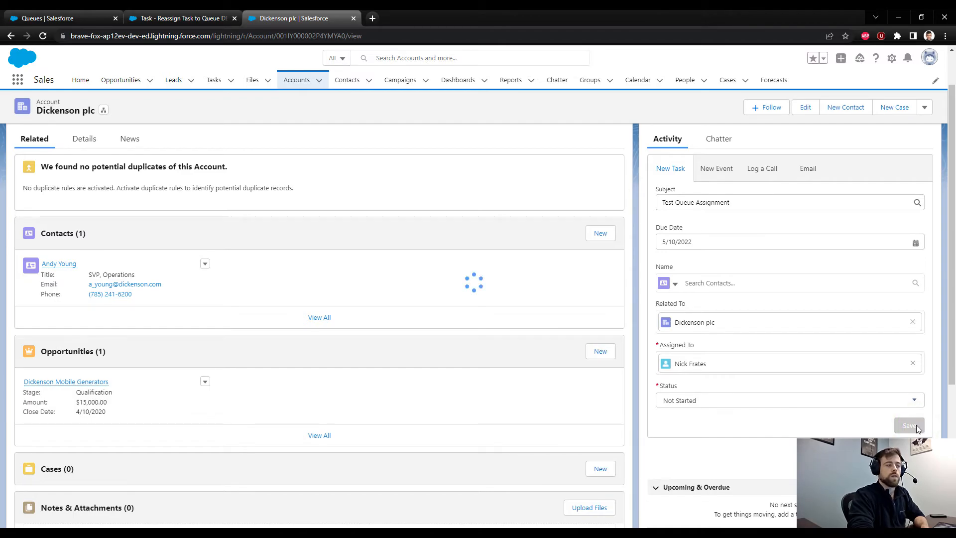
View the Test Queue Assignment task record showing Assigned To as Task Queue, then return to Task Queue setup
{"action": "left_click", "coordinate": [909, 425]}
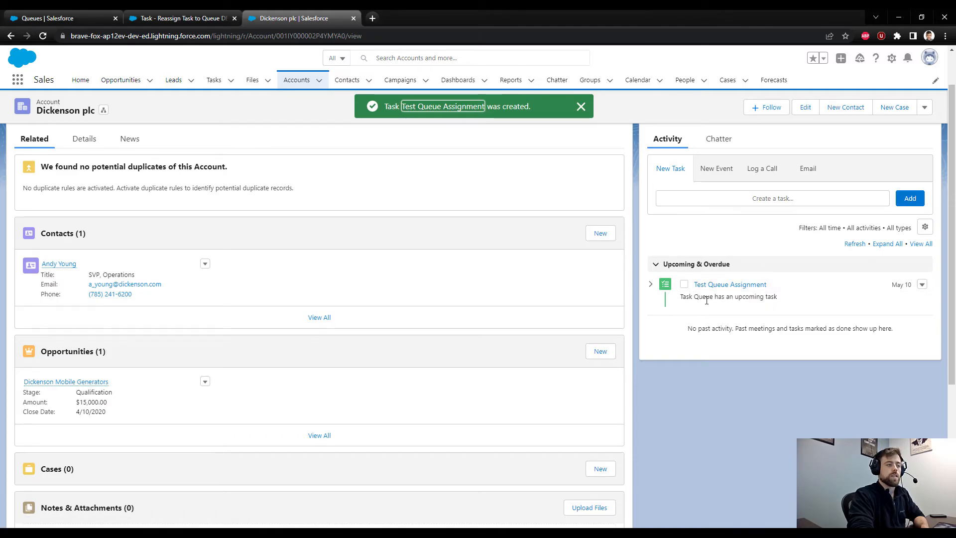
{"action": "left_click", "coordinate": [729, 284]}
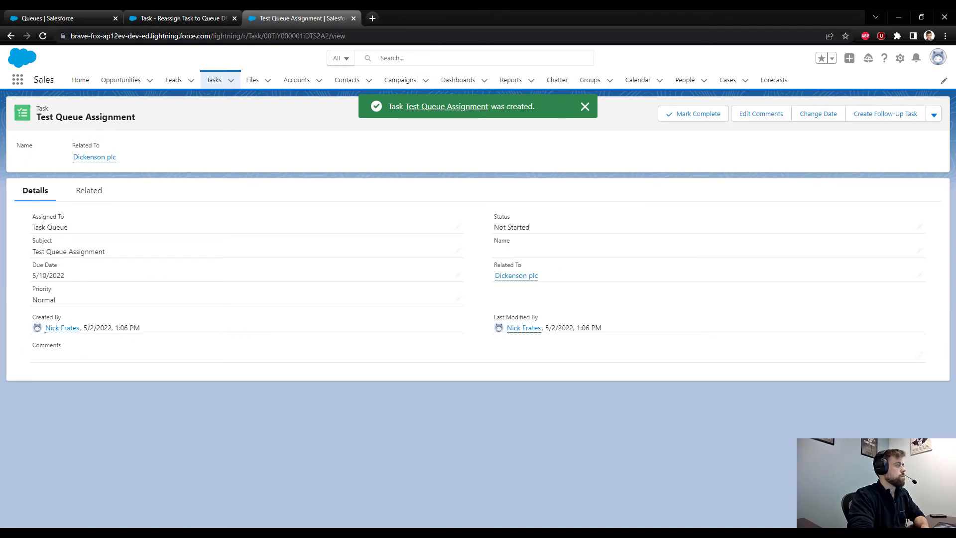
{"action": "left_click", "coordinate": [583, 107]}
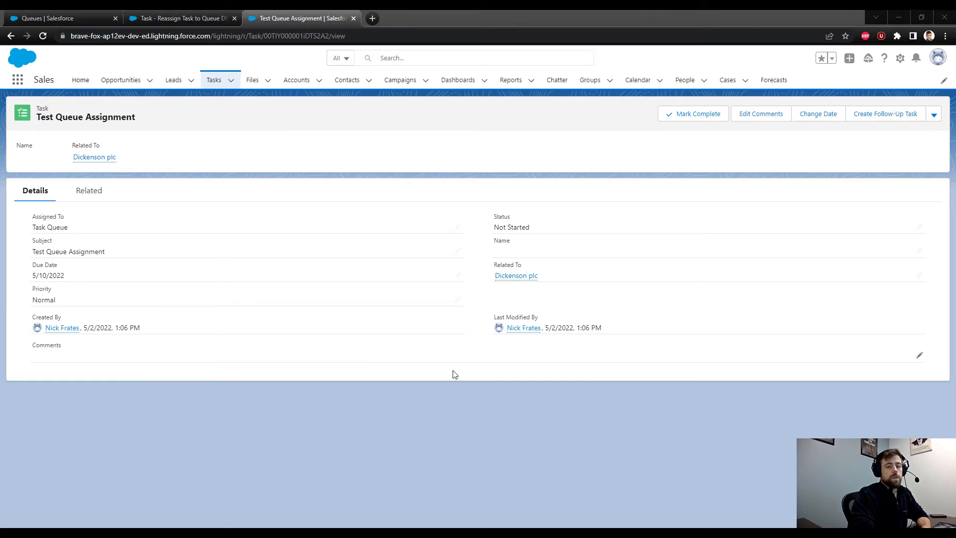
{"action": "left_click", "coordinate": [61, 18]}
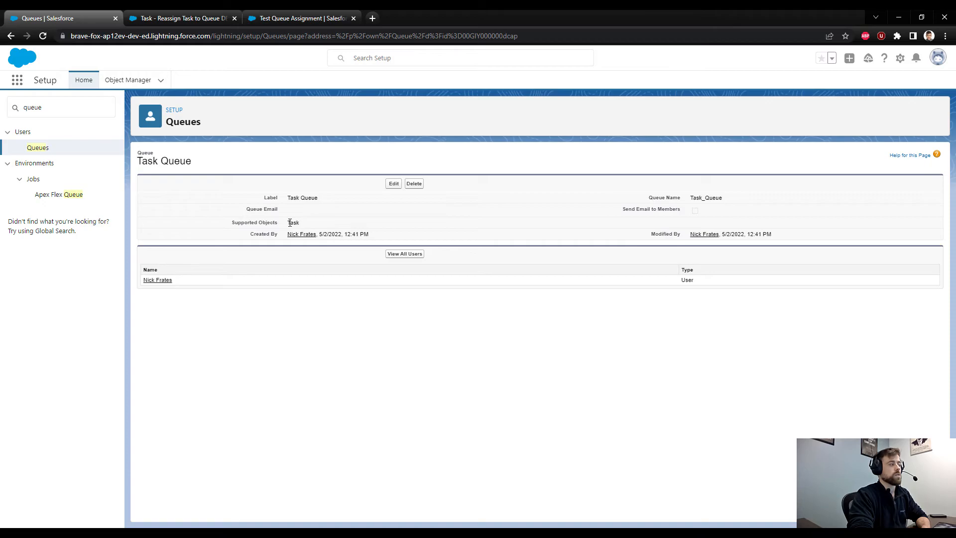
Return to the flow and review the Find Queue element
{"action": "left_click", "coordinate": [180, 18]}
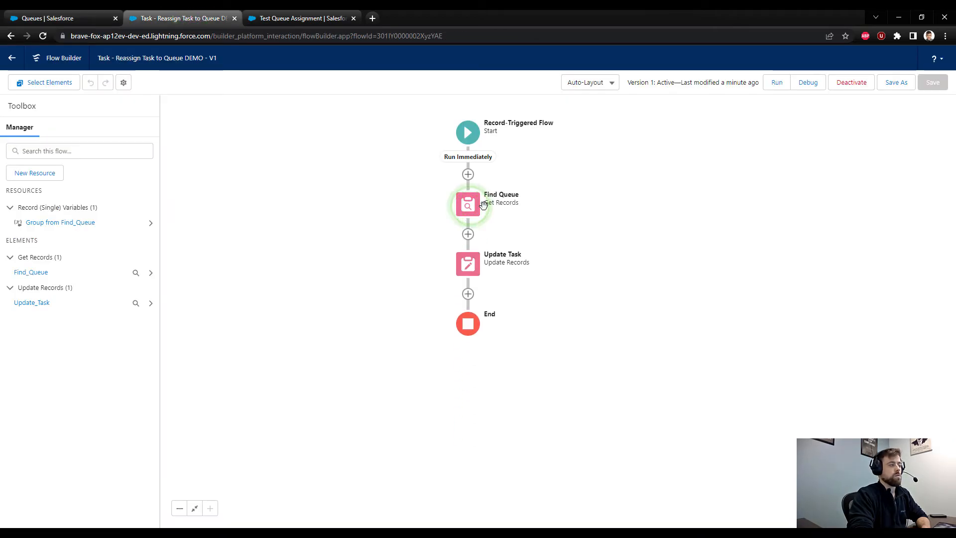
{"action": "left_click", "coordinate": [467, 204]}
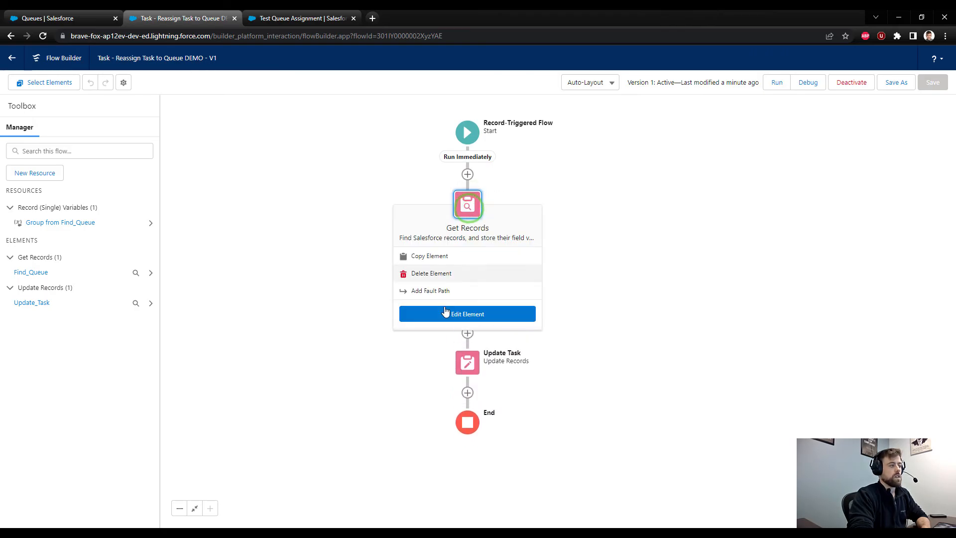
{"action": "left_click", "coordinate": [466, 314]}
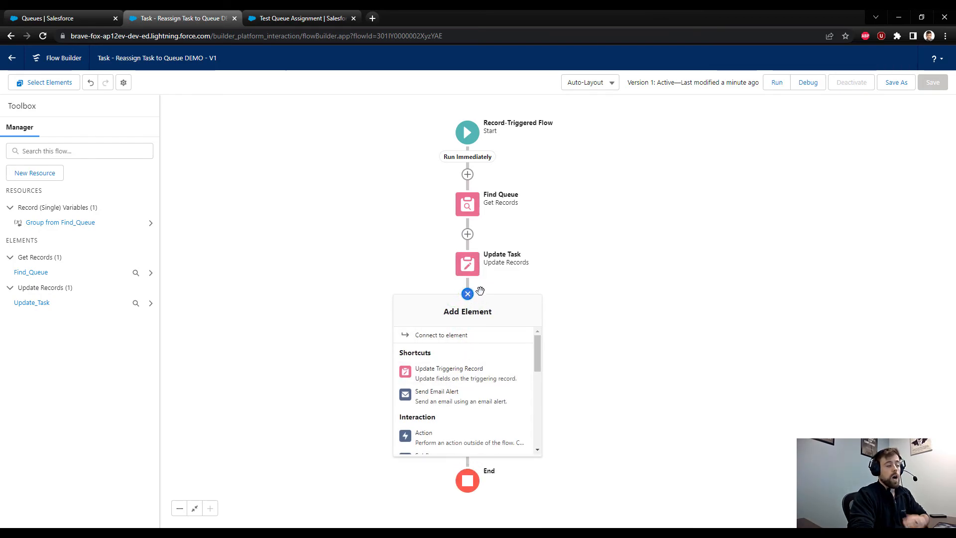
Edit the Update Task element, showing OwnerId set to Find_Queue's Group ID
{"action": "scroll", "scroll_direction": "down", "scroll_amount": 3}
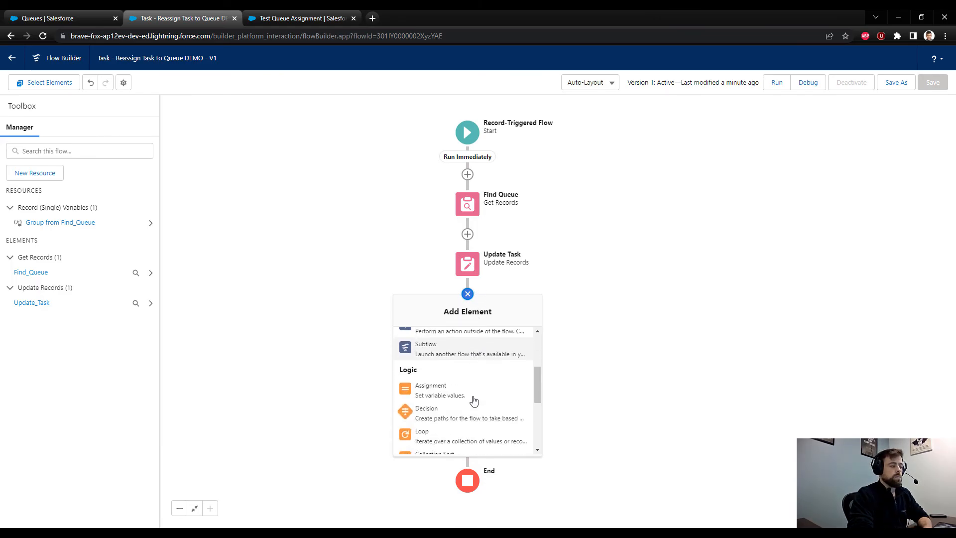
{"action": "left_click", "coordinate": [466, 264]}
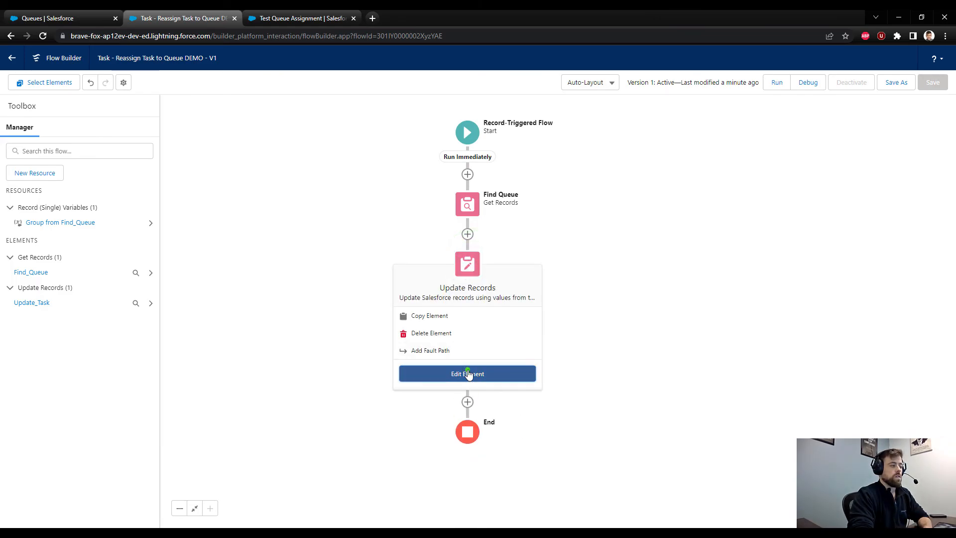
{"action": "left_click", "coordinate": [467, 373]}
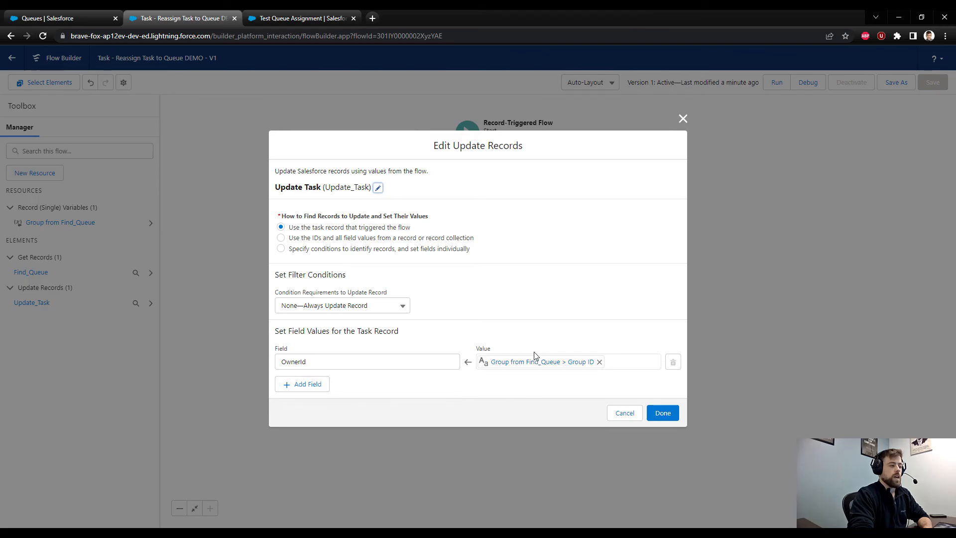